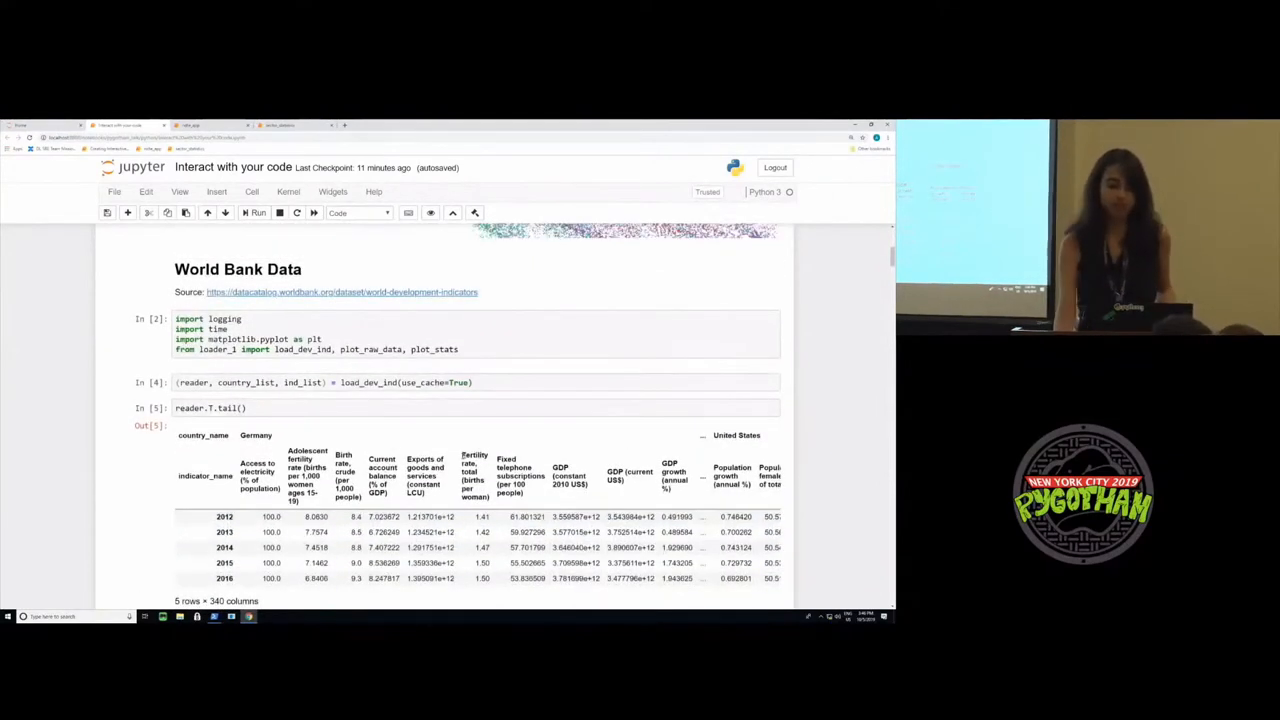
# - Scroll past the World Bank tail table to the United States population-versus-GDP scatter plot
pyautogui.scroll(-3)
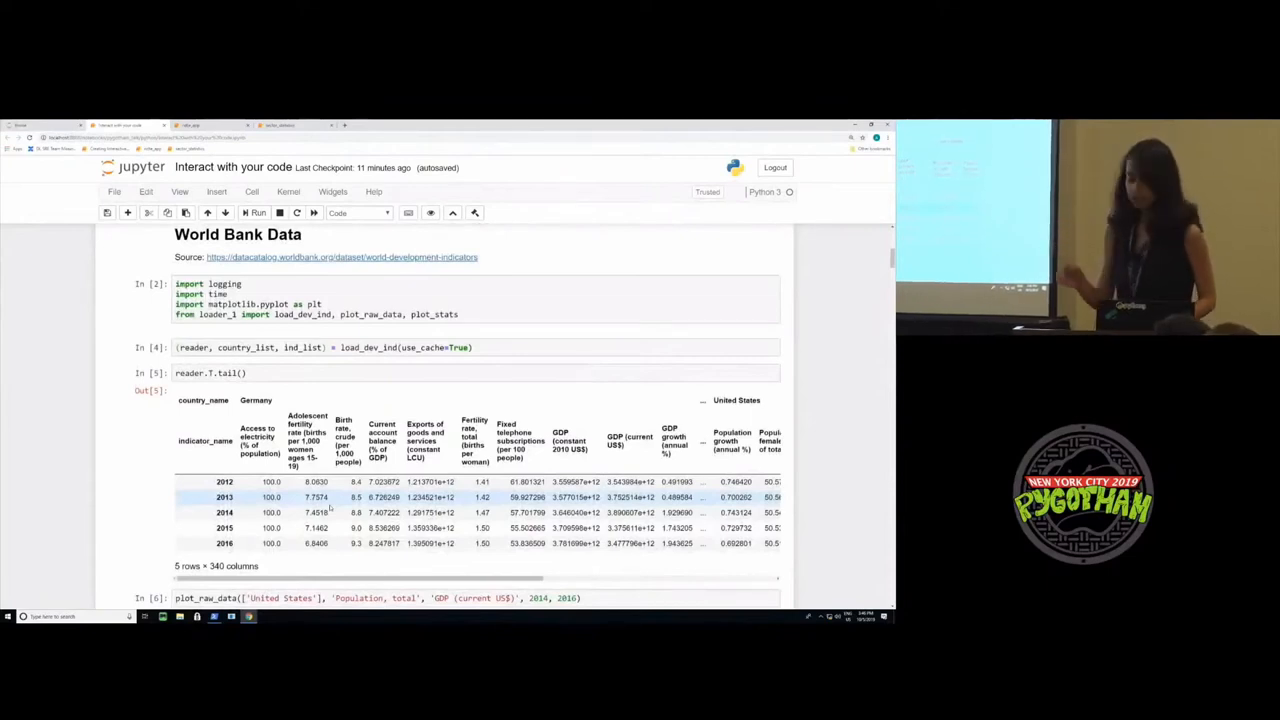
pyautogui.click(400, 300)
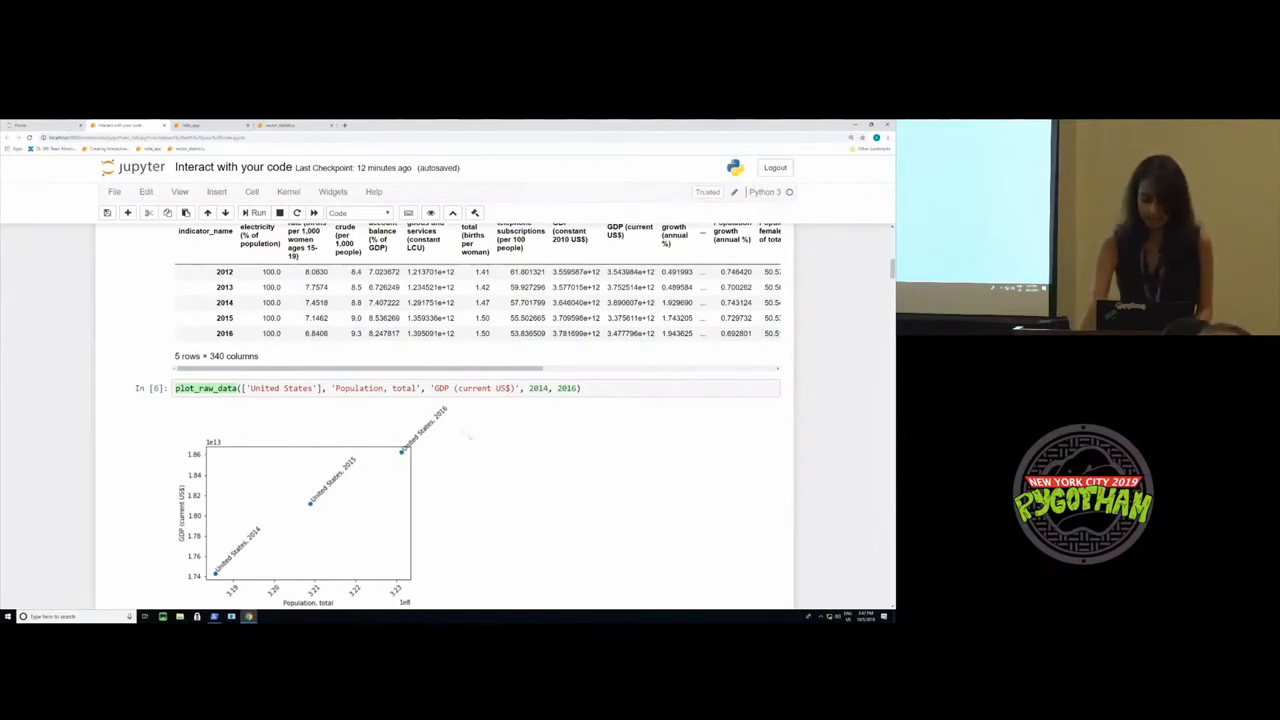
# - Scroll to the 'For loop' heading and the 2016 population-versus-GDP plots for each country pair
pyautogui.scroll(-3)
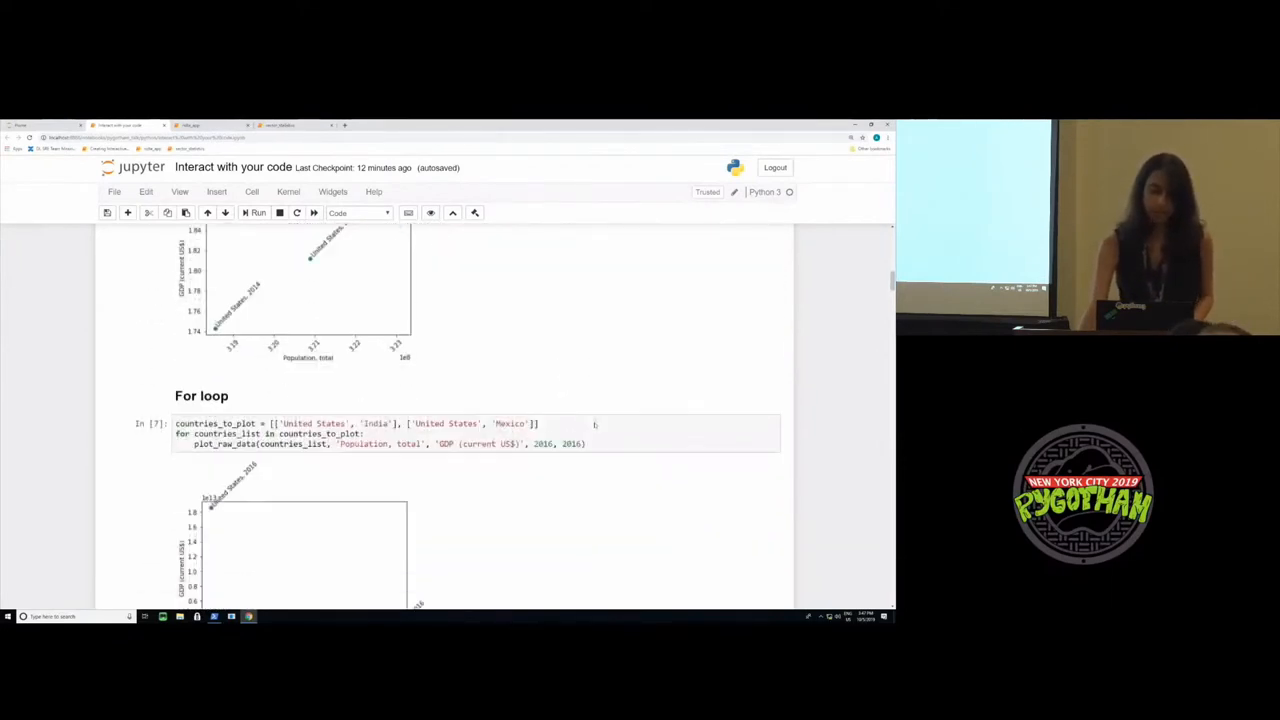
pyautogui.scroll(-3)
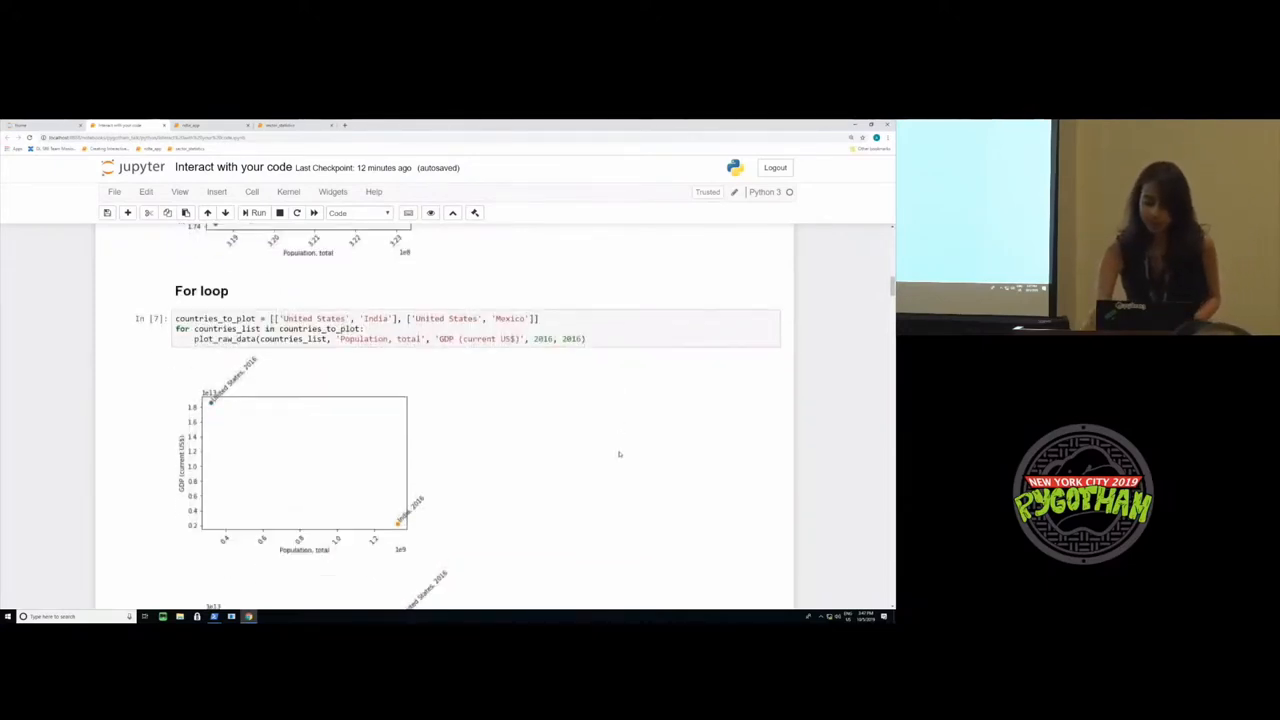
pyautogui.scroll(-3)
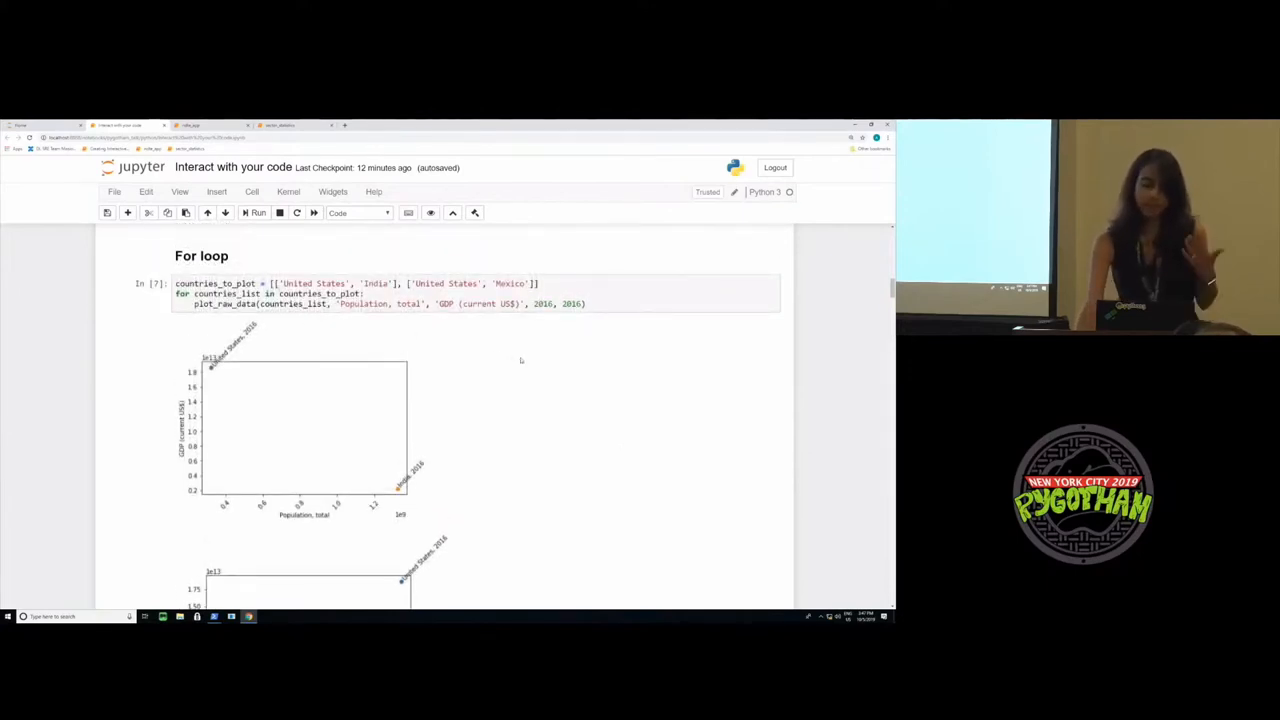
pyautogui.scroll(-3)
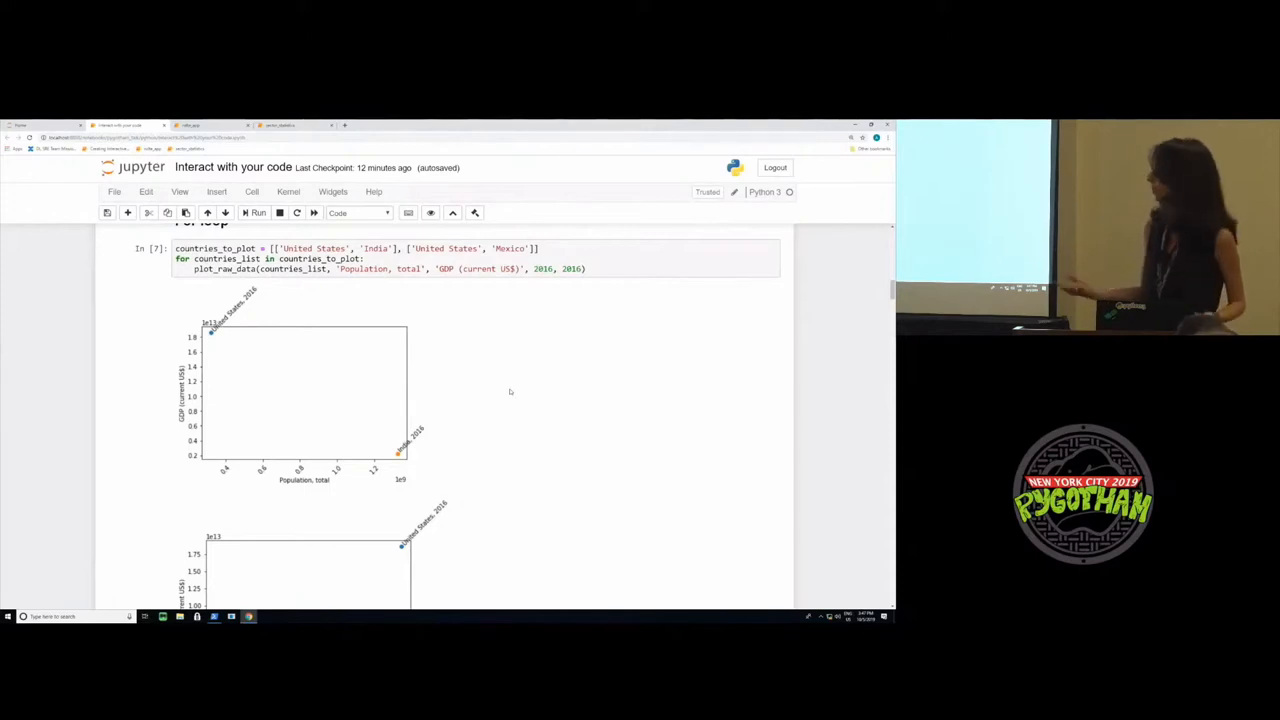
# - Scroll through the 'More For loops' indicator-versus-GDP plots to the widgets imports and logging setup cell
pyautogui.scroll(-3)
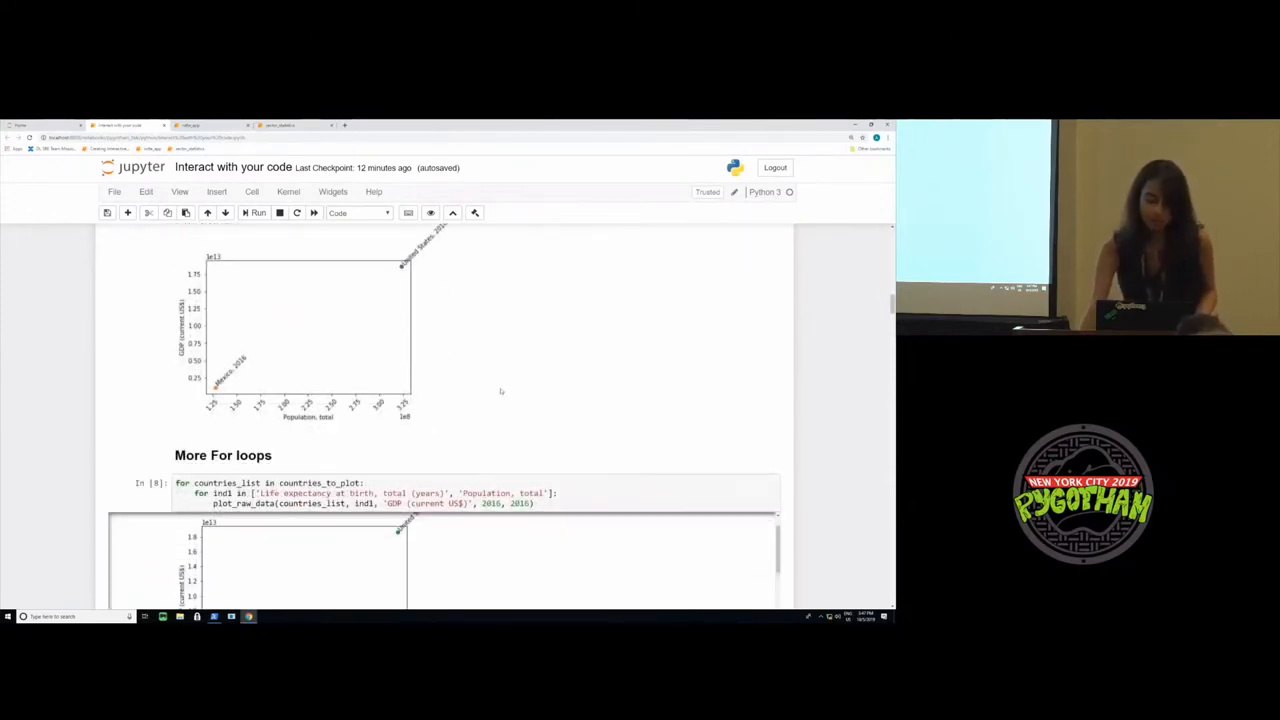
pyautogui.moveTo(500, 436)
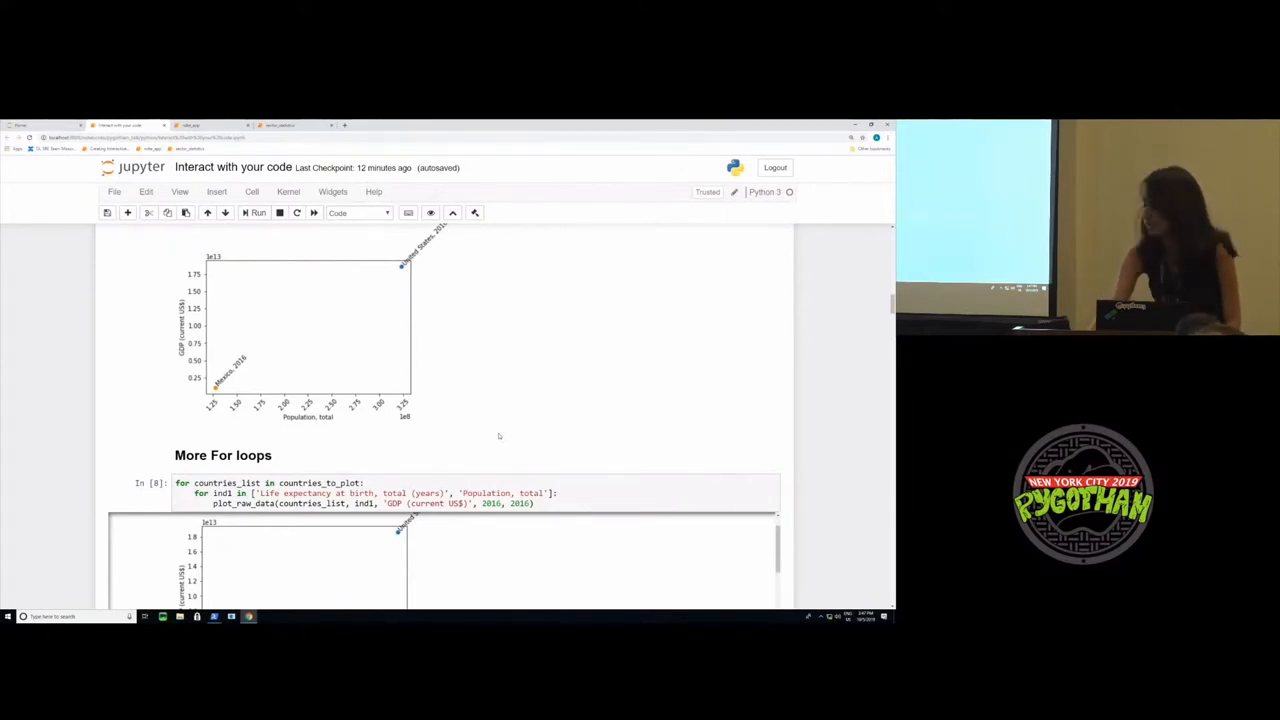
pyautogui.scroll(-3)
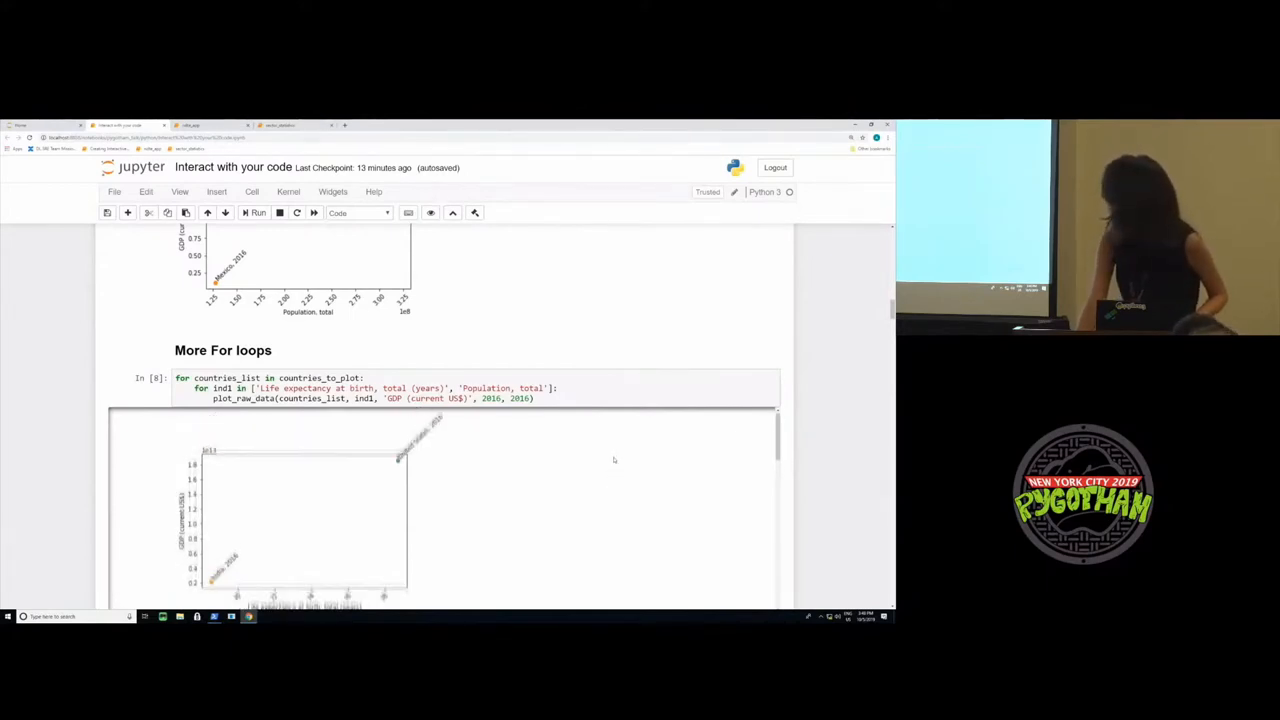
pyautogui.scroll(-3)
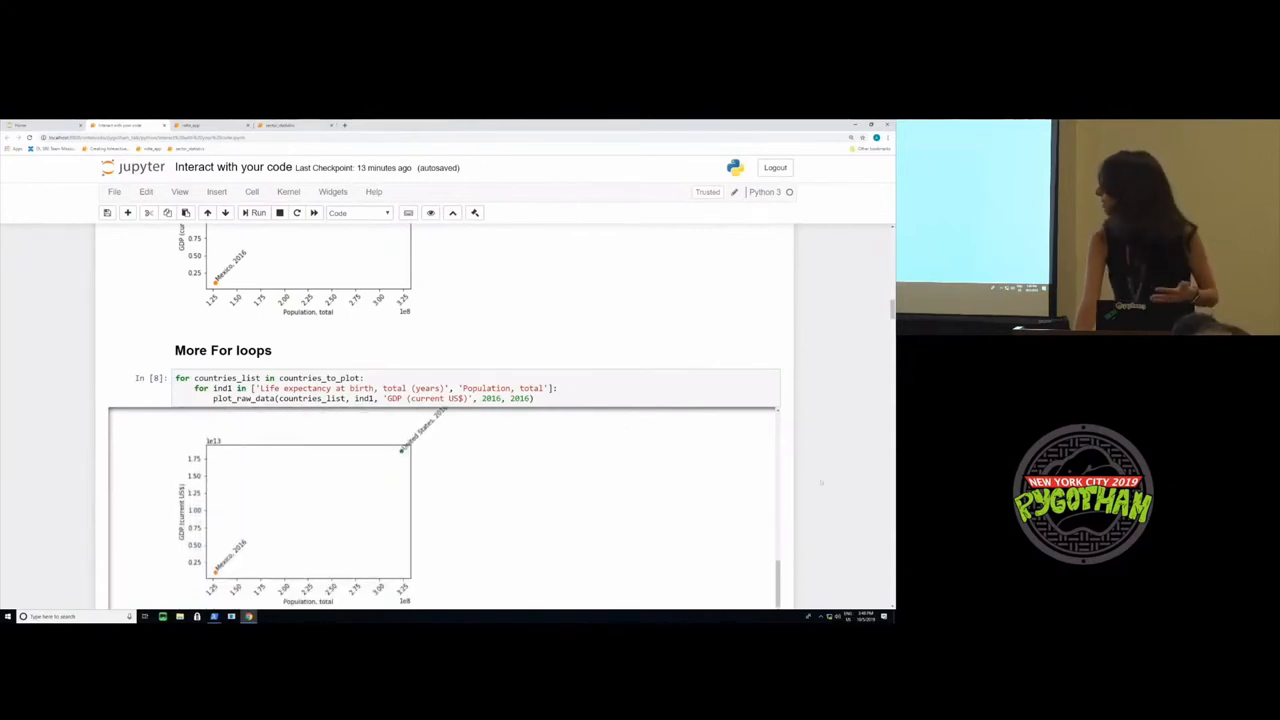
pyautogui.scroll(-3)
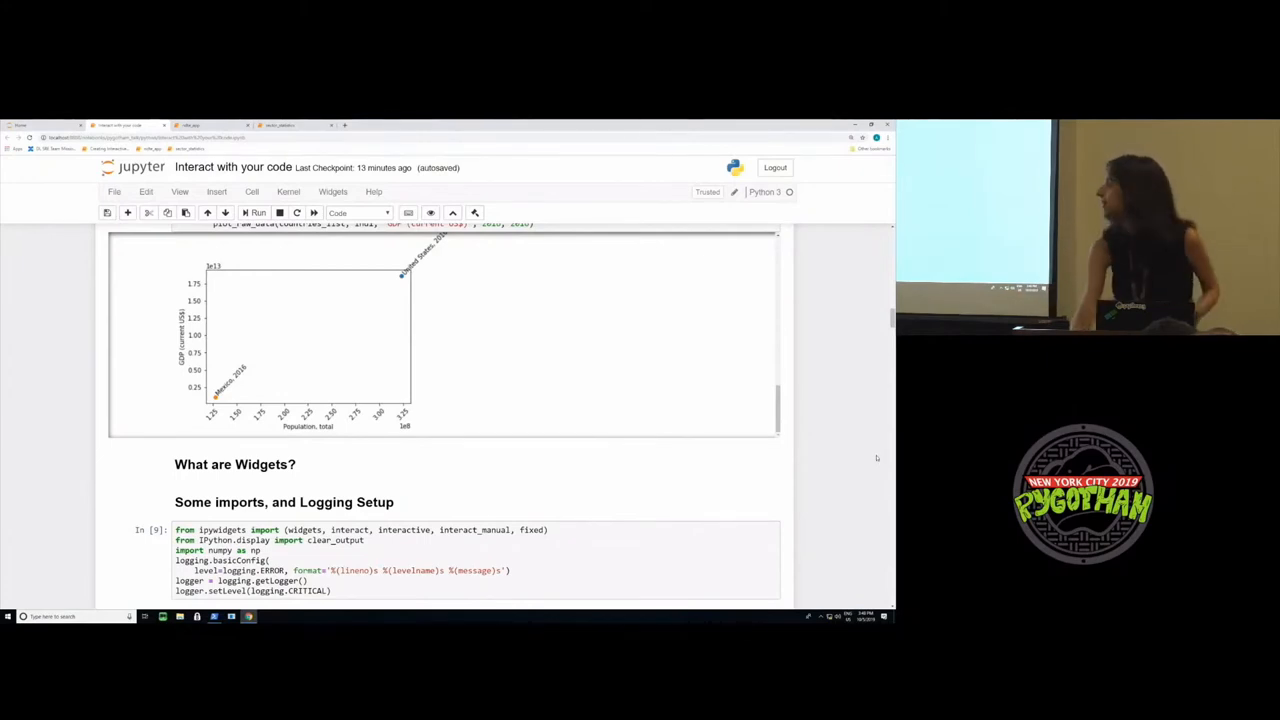
# - Scroll to the plot_fish_tank cell with custom arguments and its tank plot with water near 30
pyautogui.scroll(-3)
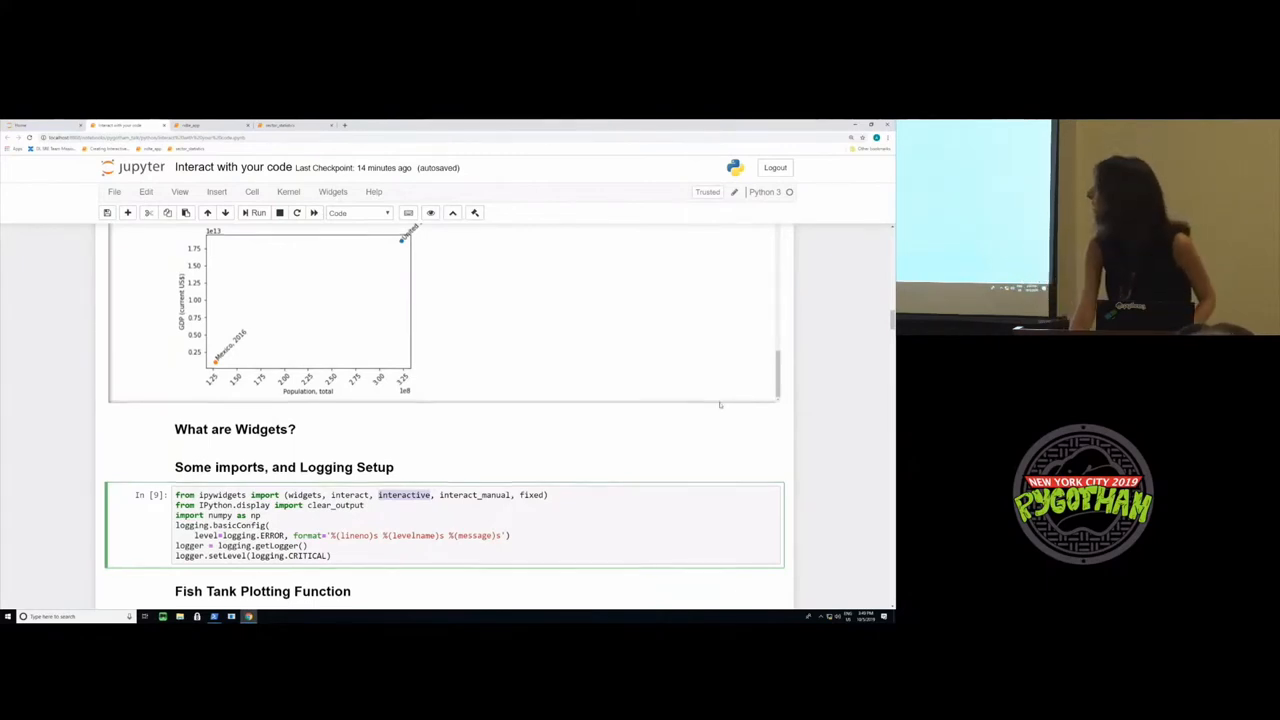
pyautogui.scroll(-3)
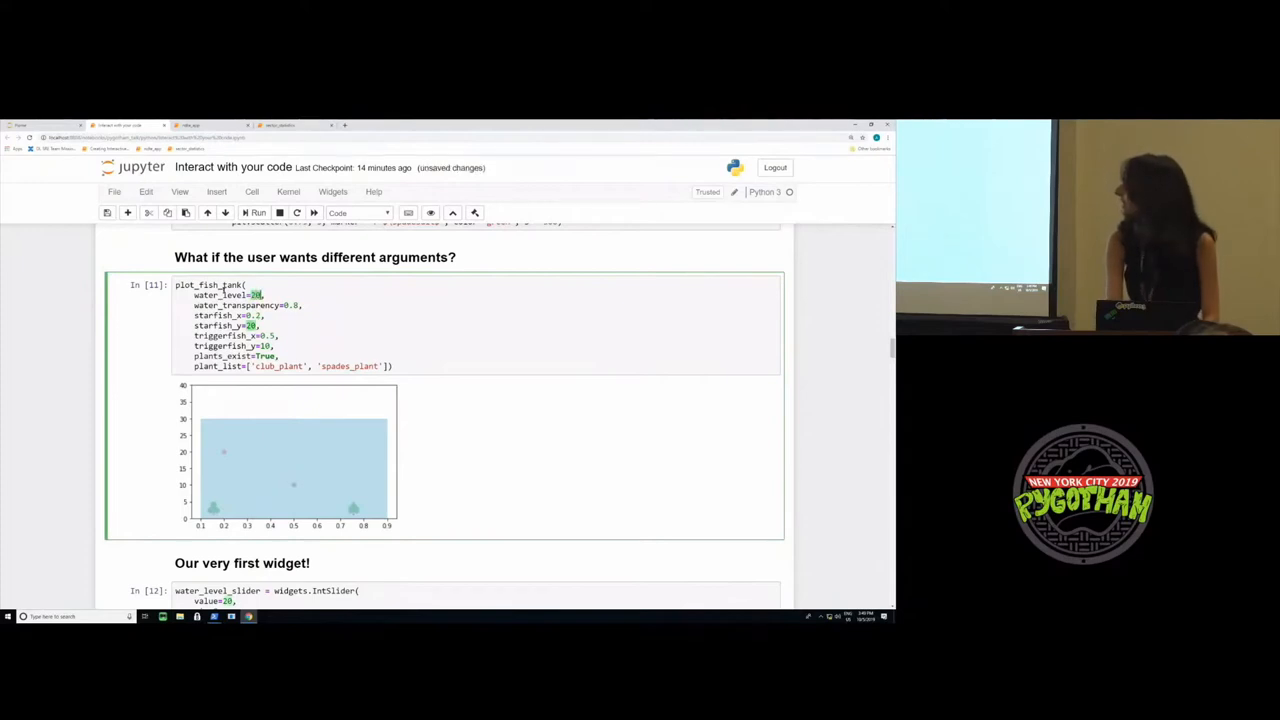
# - Rerun the fish tank cell with water_level 20, then reveal the Water Level slider at 20
pyautogui.click(256, 212)
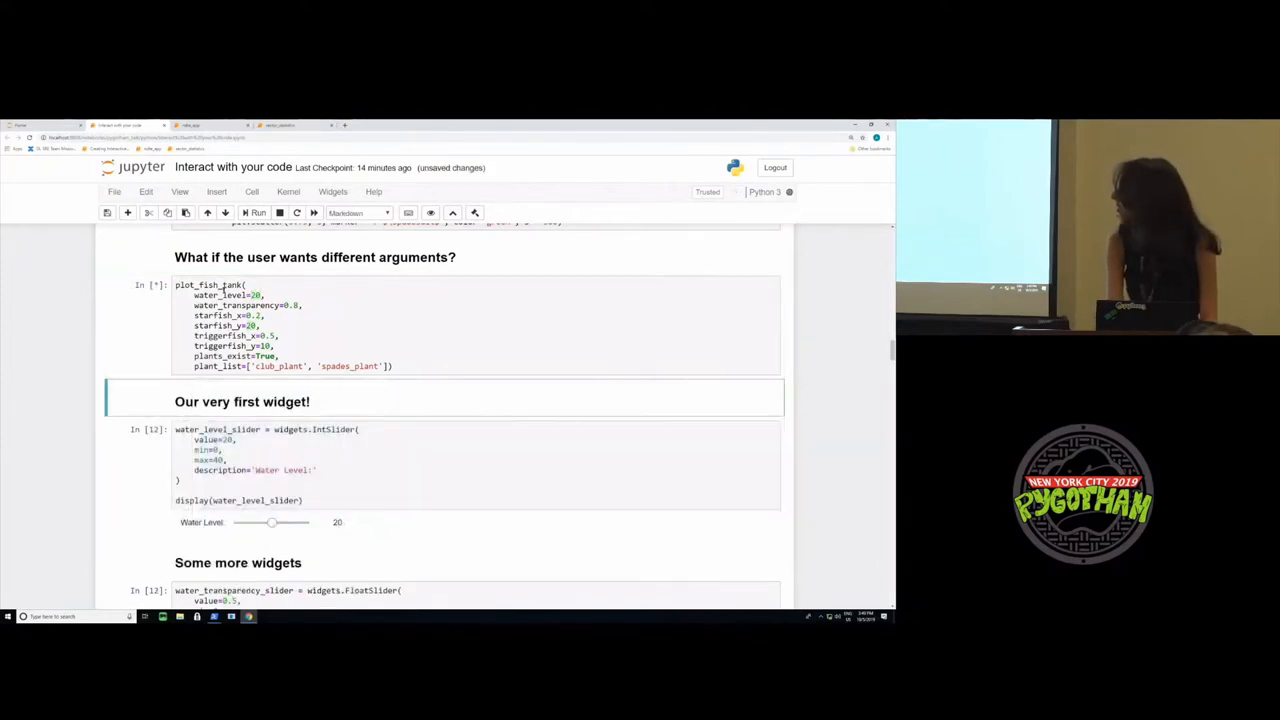
pyautogui.click(256, 212)
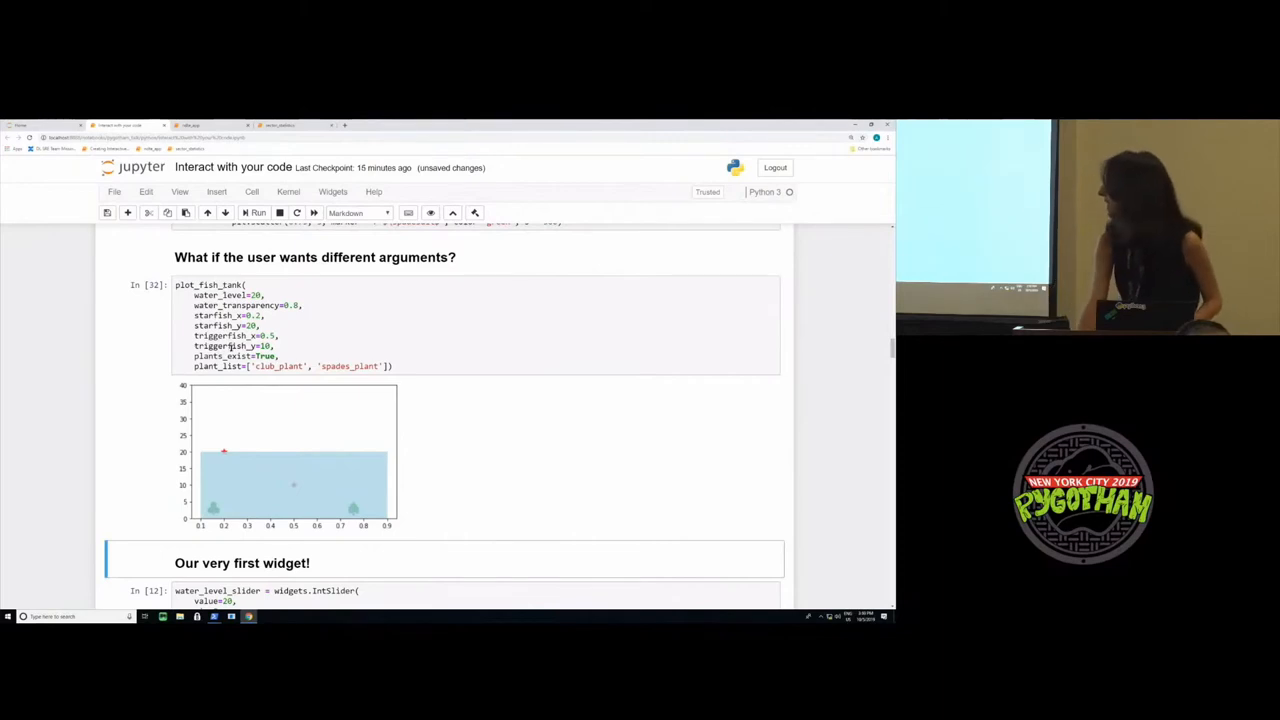
pyautogui.scroll(-3)
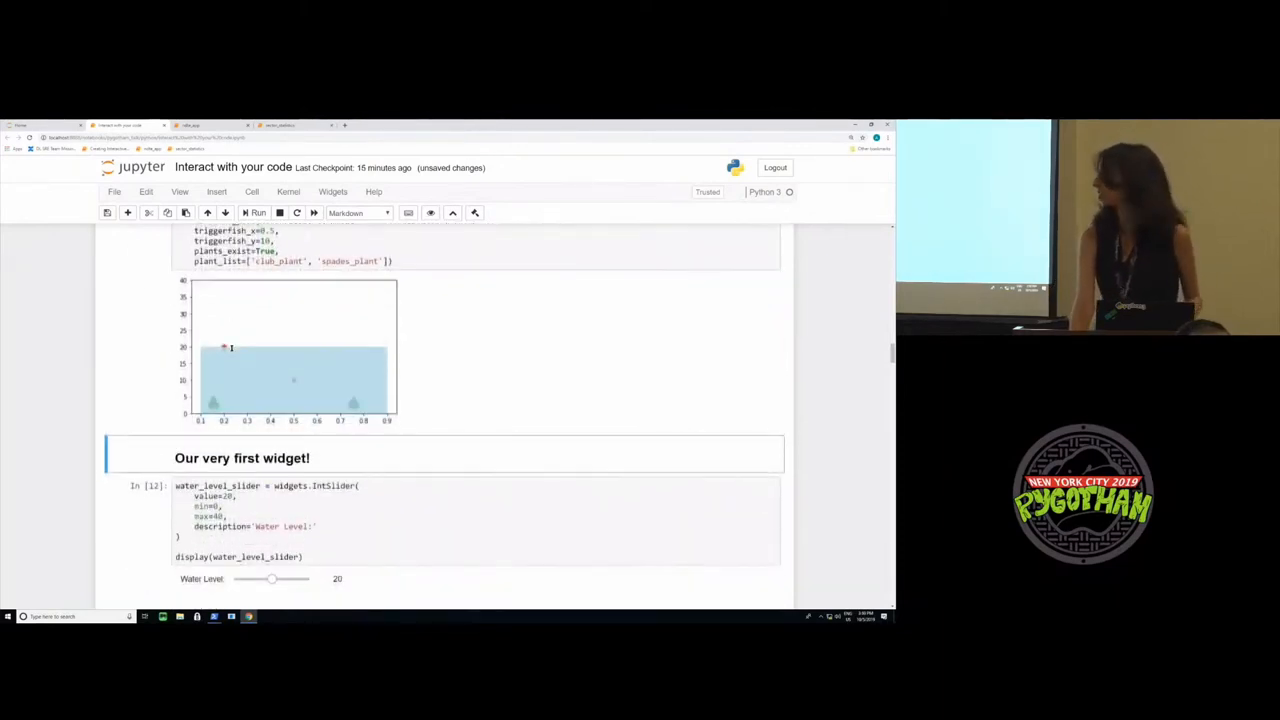
pyautogui.scroll(-3)
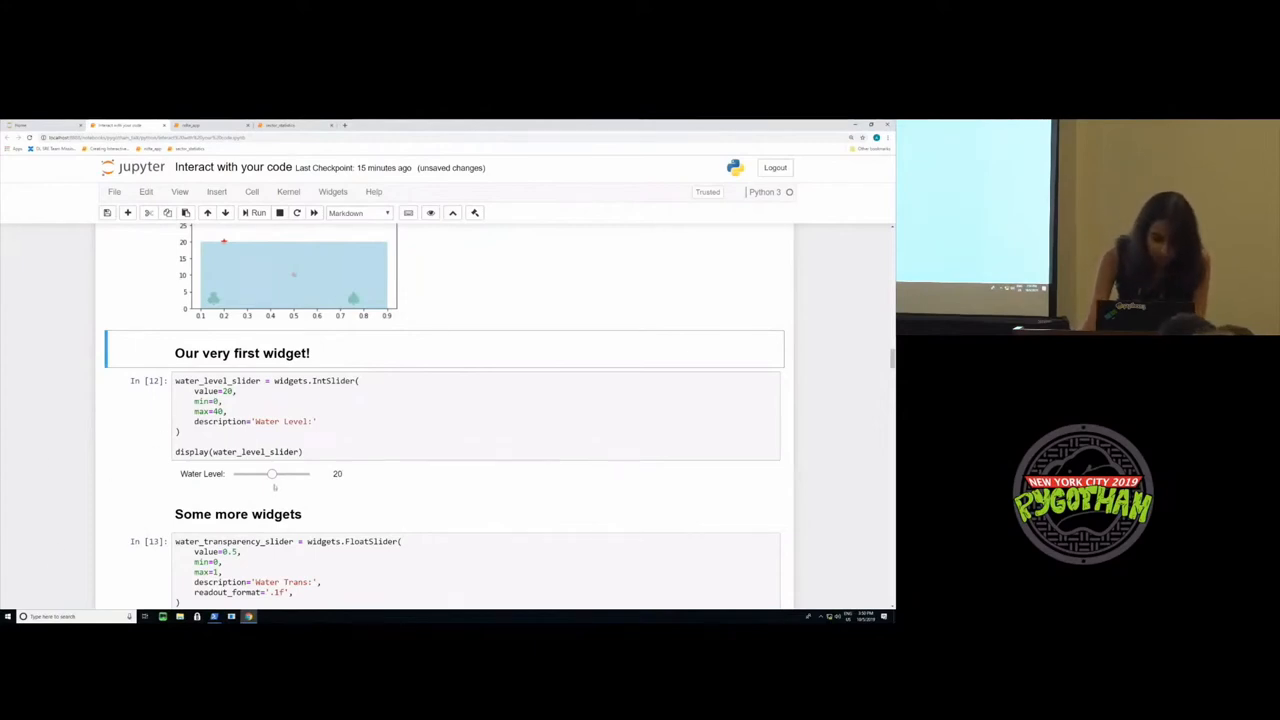
# - Drag the Water Level slider down to 10 and back to 20, then reveal the Water Trans. and Starfish X widgets
pyautogui.moveTo(272, 472); pyautogui.dragTo(256, 472)
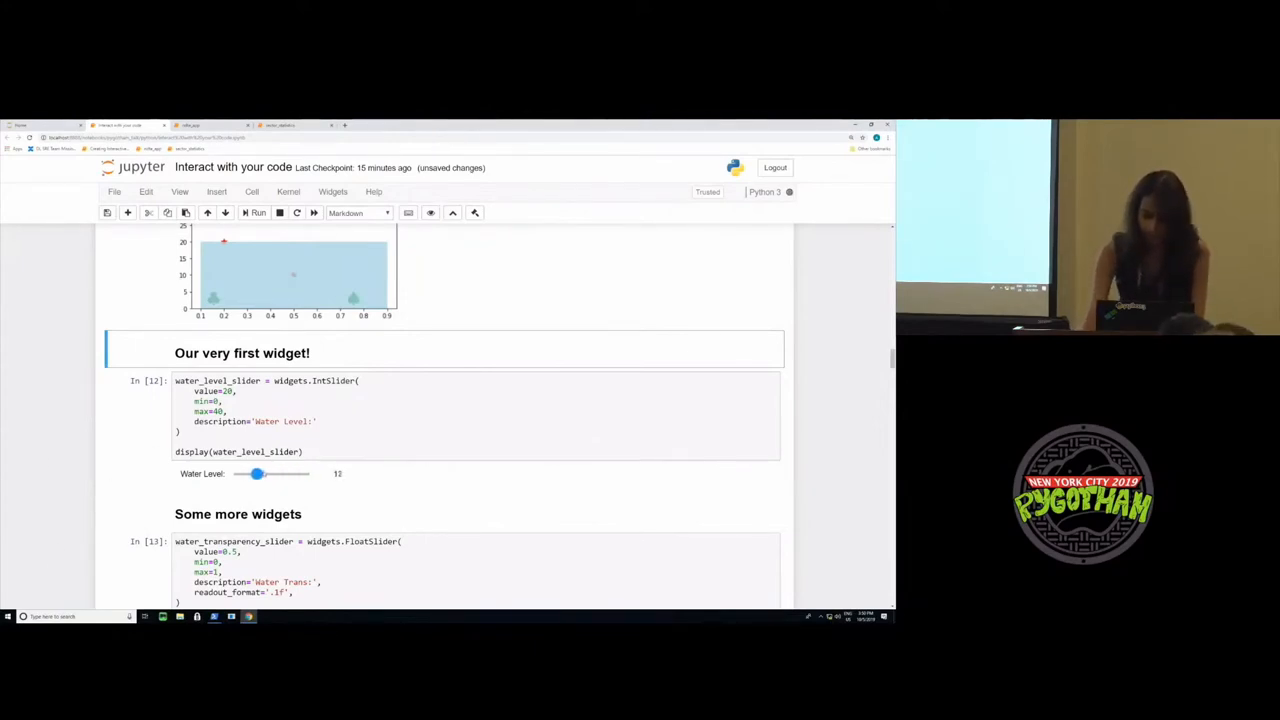
pyautogui.moveTo(258, 472); pyautogui.dragTo(272, 472)
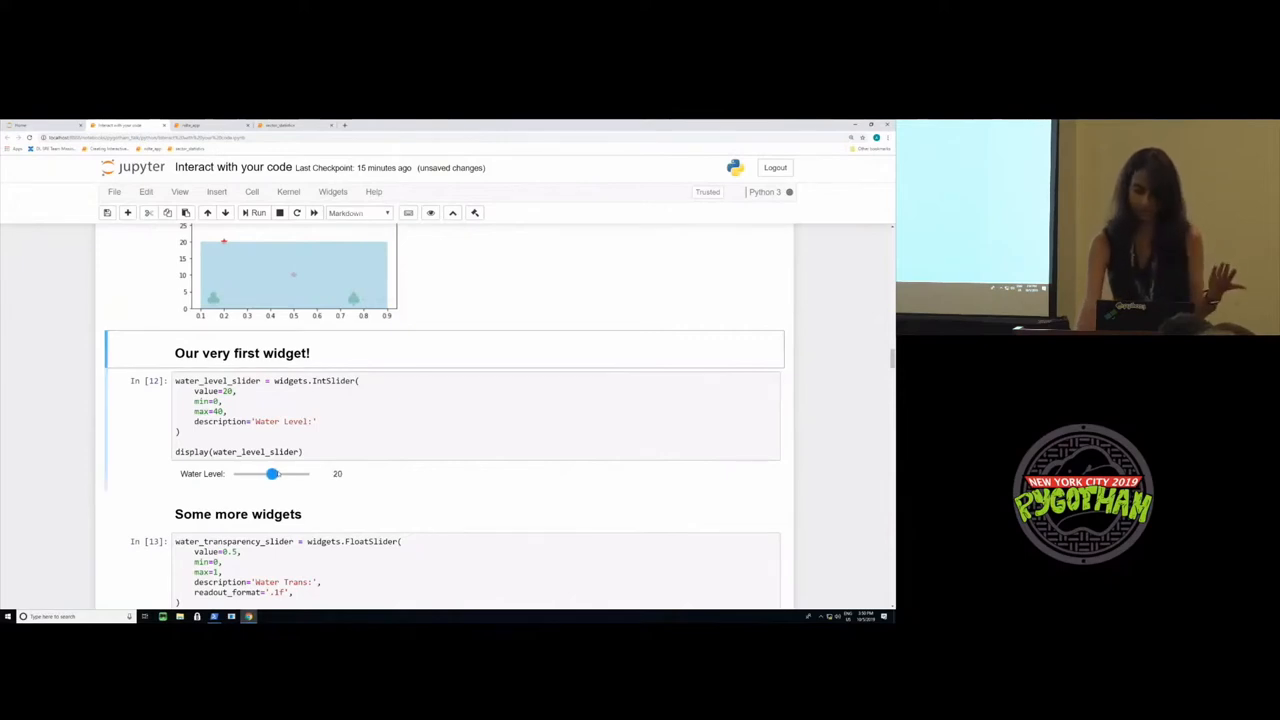
pyautogui.scroll(-3)
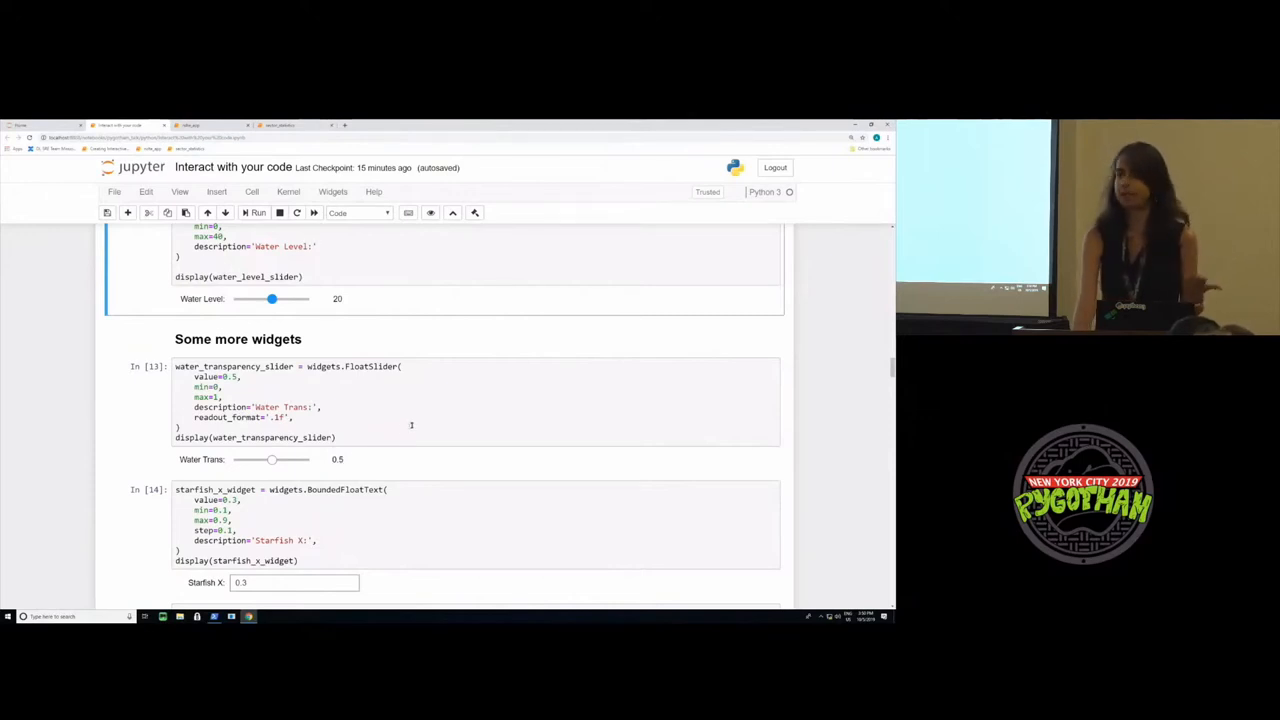
# - Scroll past the Starfish Y, Triggerfish X, Plants Exist and Plants widgets to the interactive() cell
pyautogui.scroll(-3)
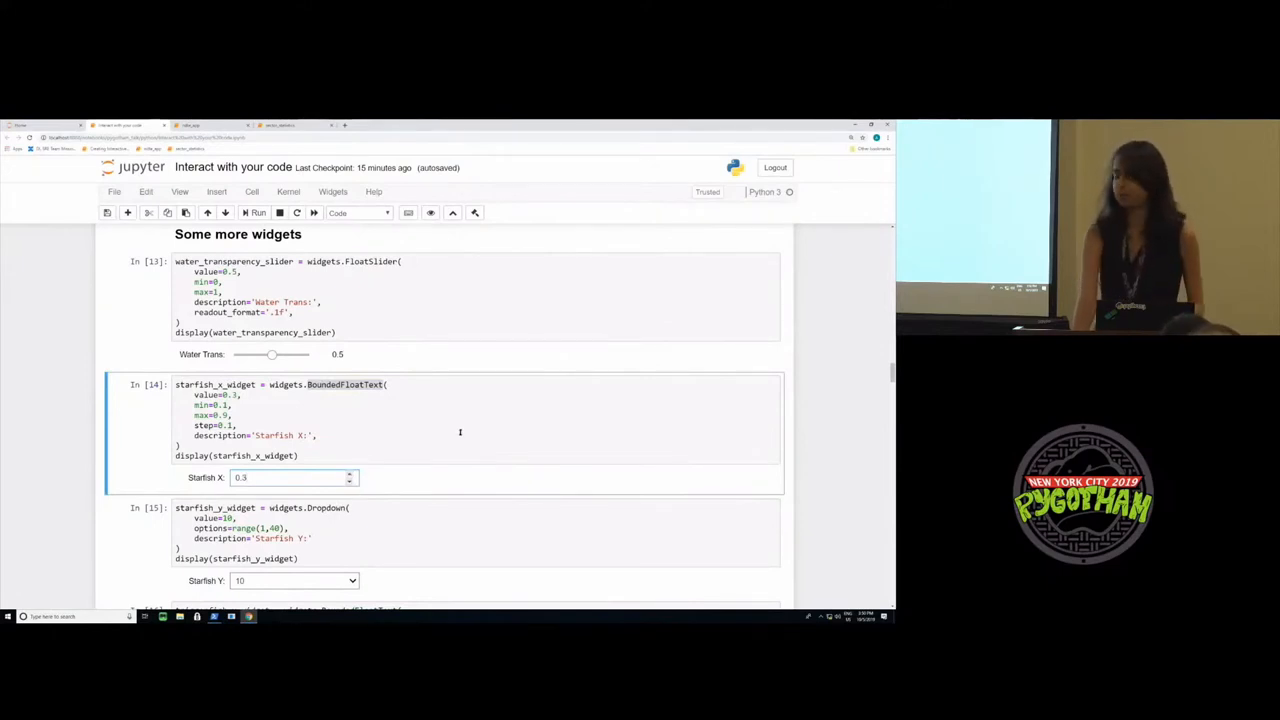
pyautogui.scroll(-3)
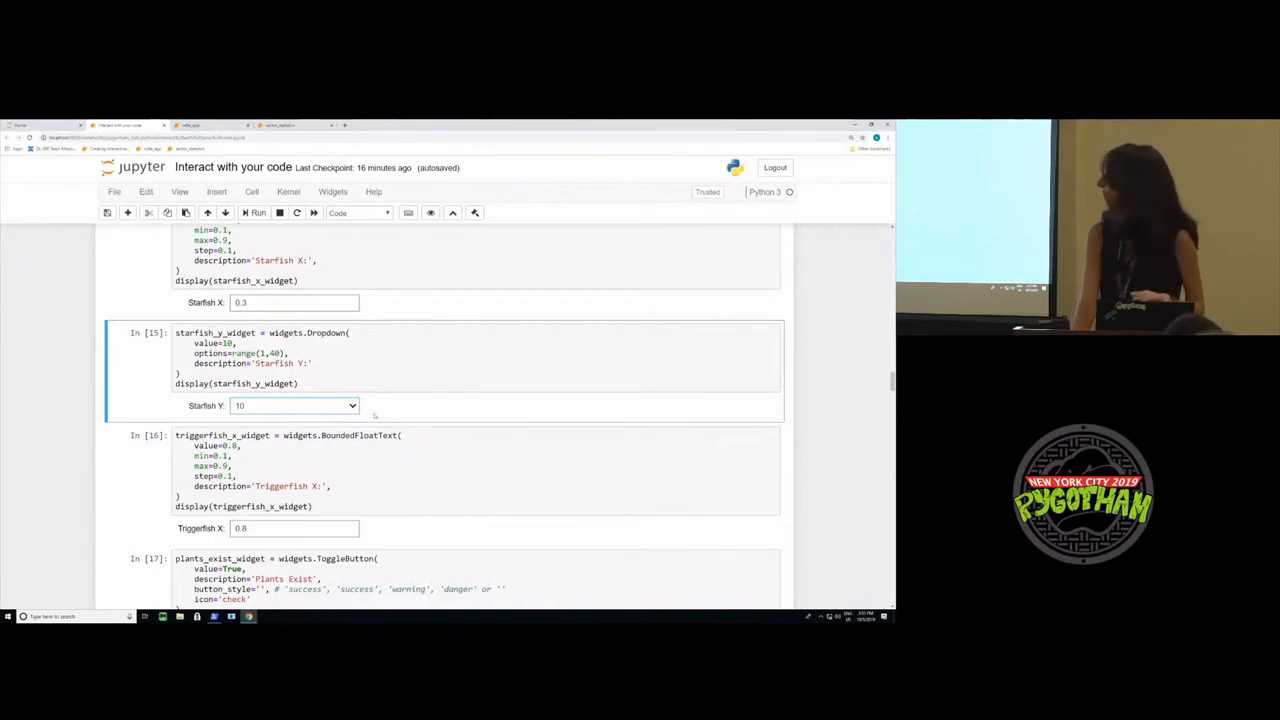
pyautogui.scroll(-3)
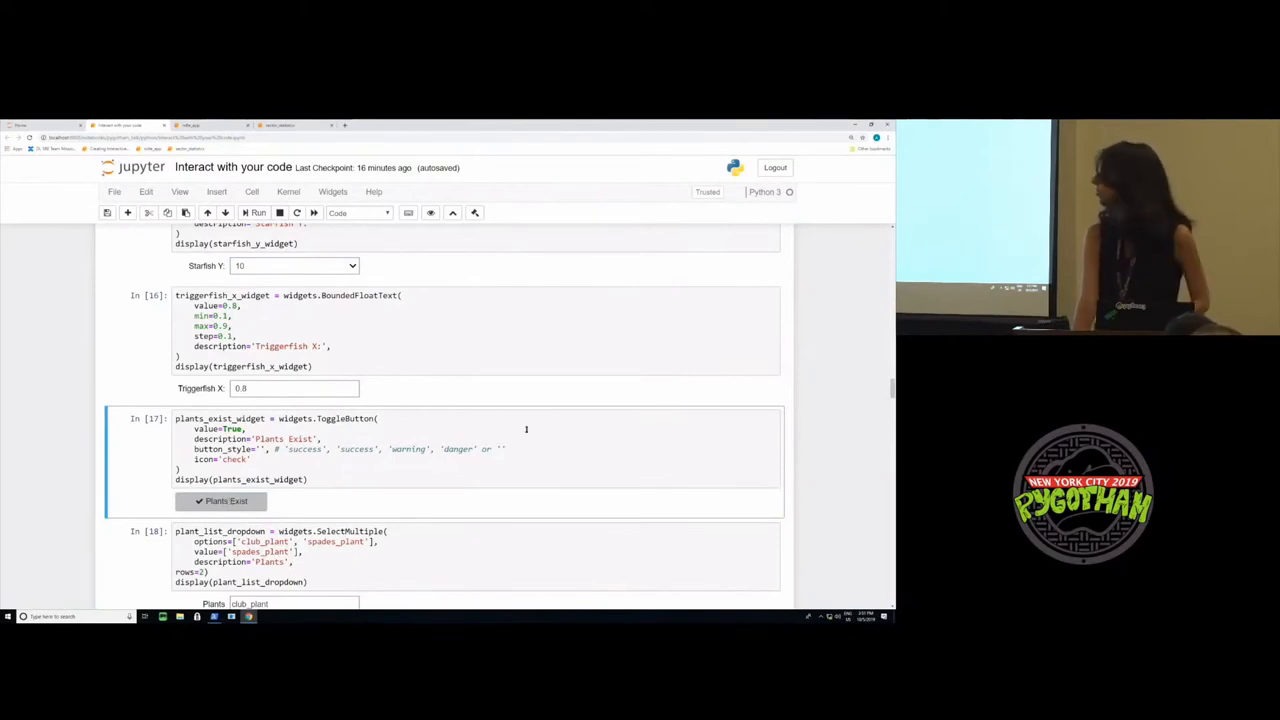
pyautogui.scroll(-3)
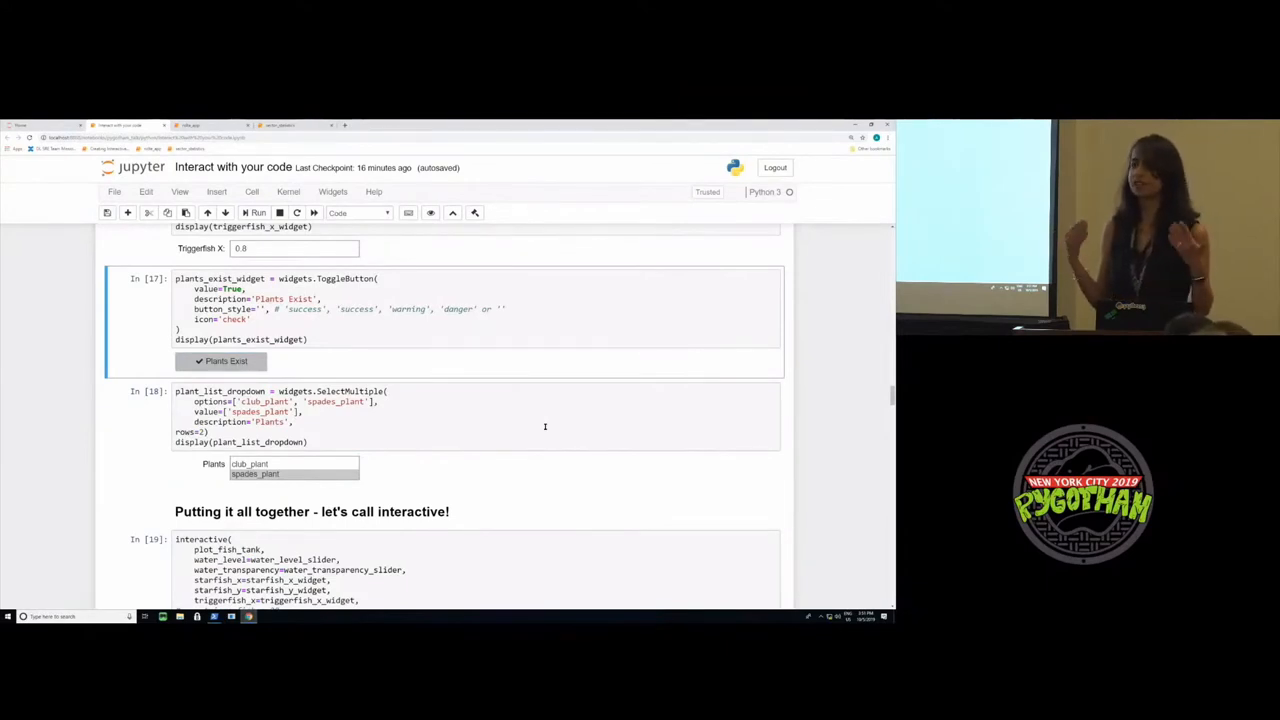
pyautogui.moveTo(652, 364)
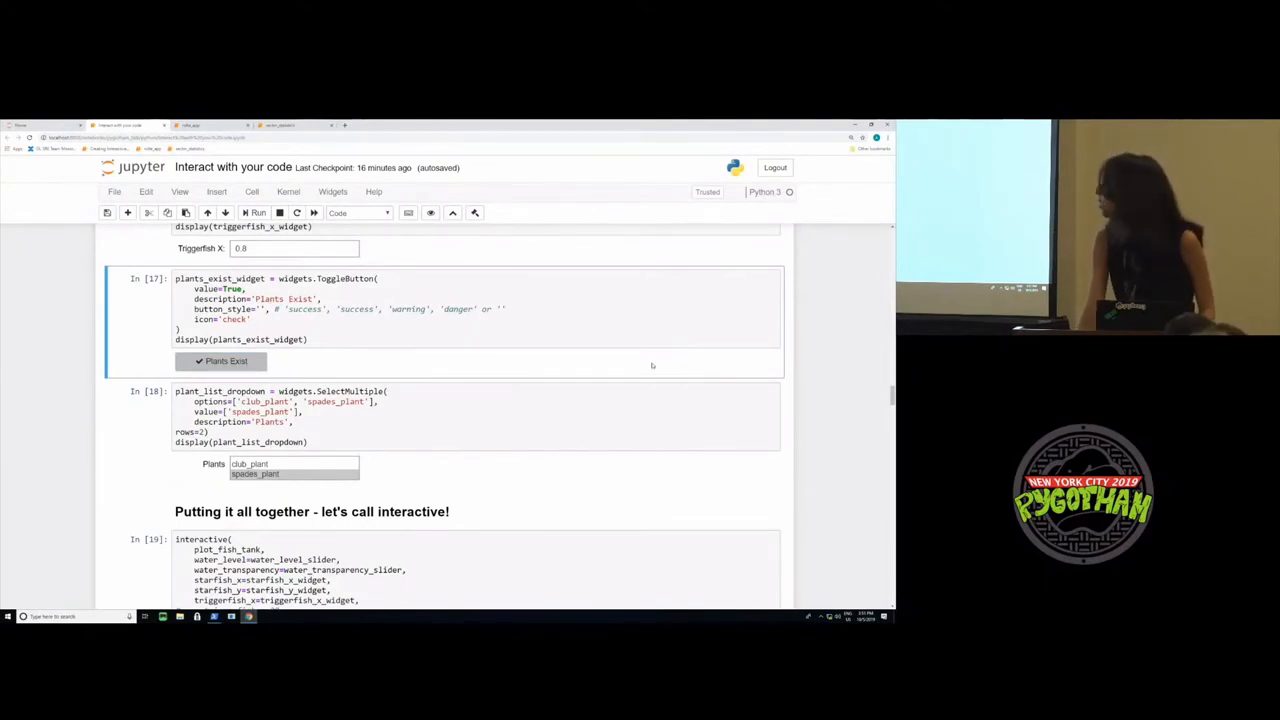
pyautogui.scroll(-3)
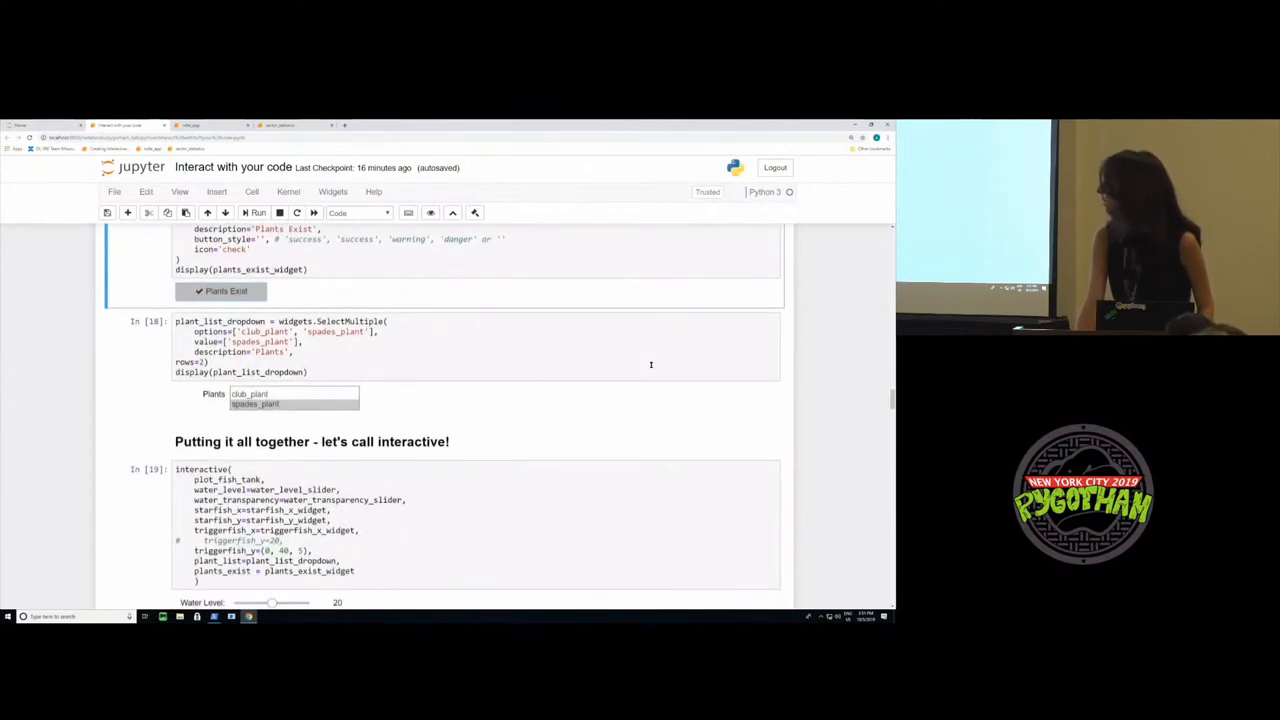
pyautogui.moveTo(636, 390)
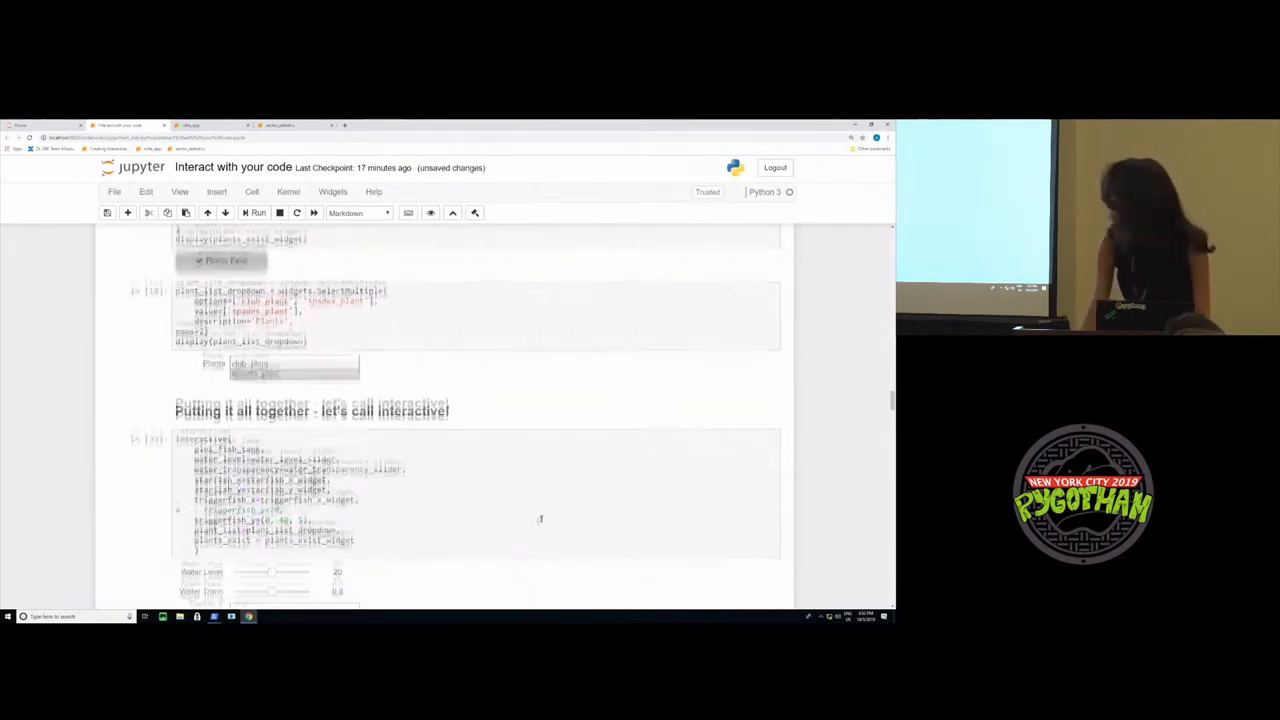
# - Switch the Plants Exist toggle off so the plant vanishes from the live tank plot
pyautogui.scroll(-3)
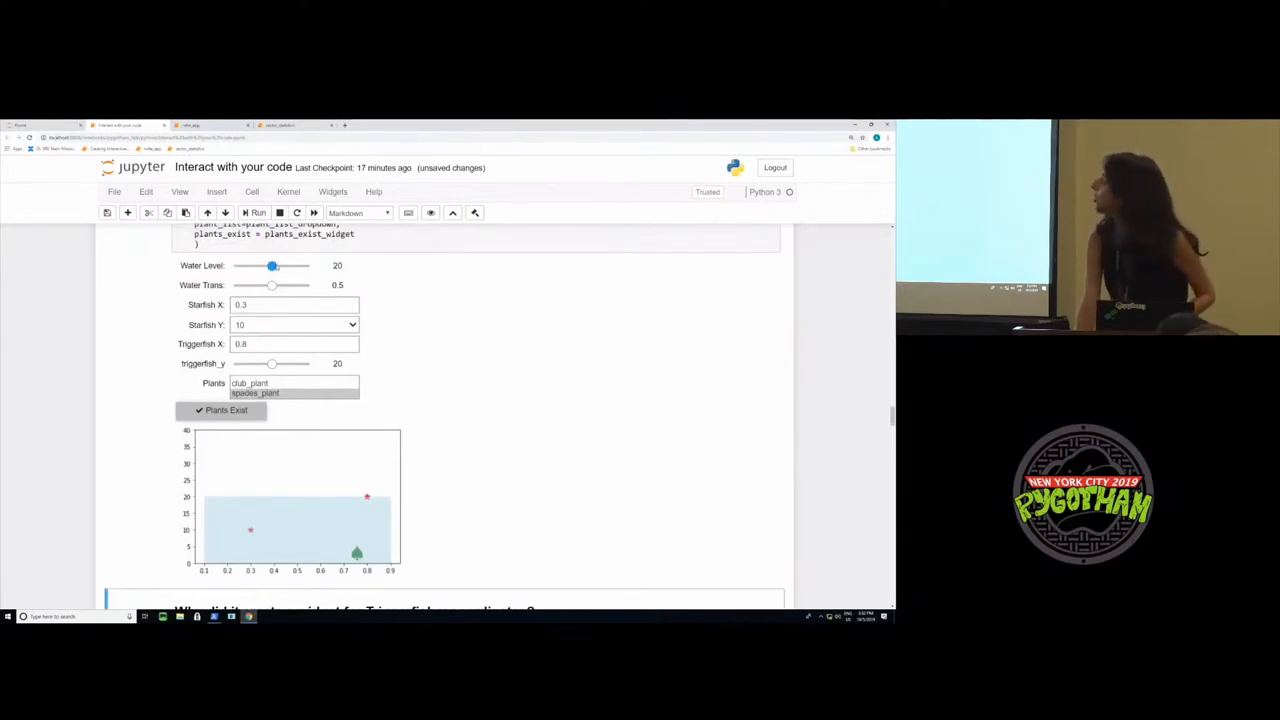
pyautogui.moveTo(272, 264); pyautogui.dragTo(276, 264)
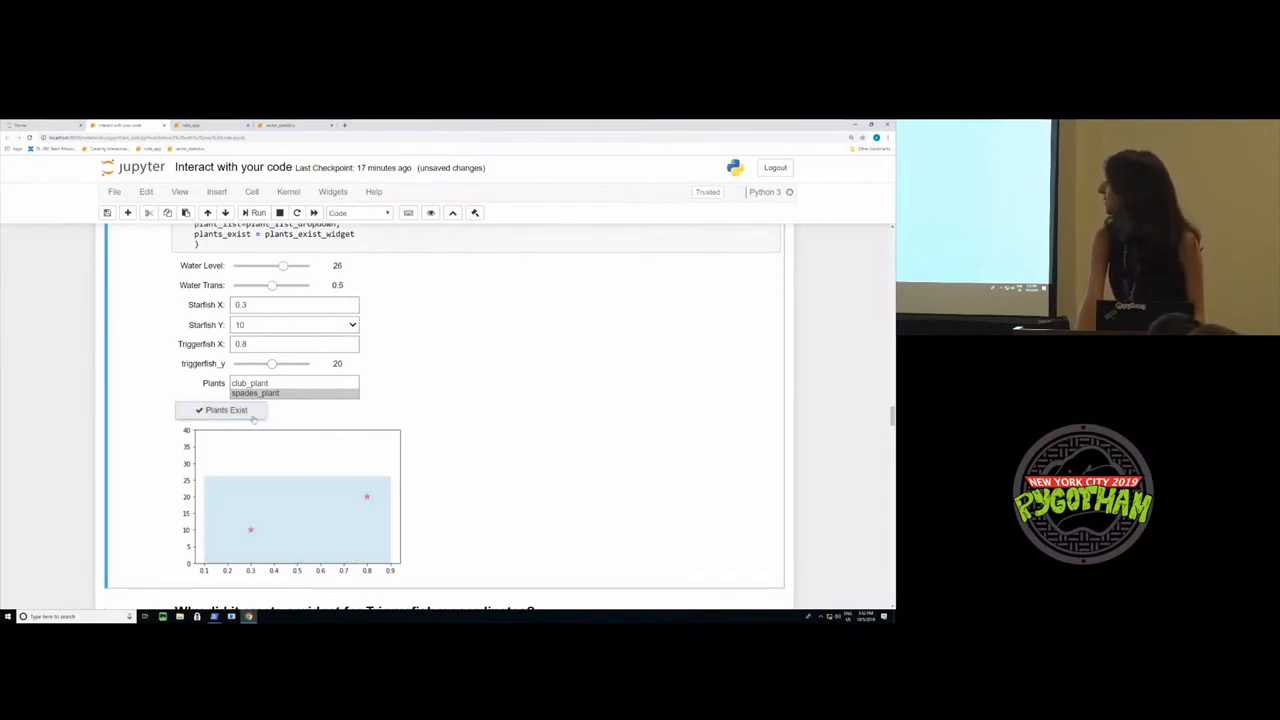
pyautogui.click(290, 384)
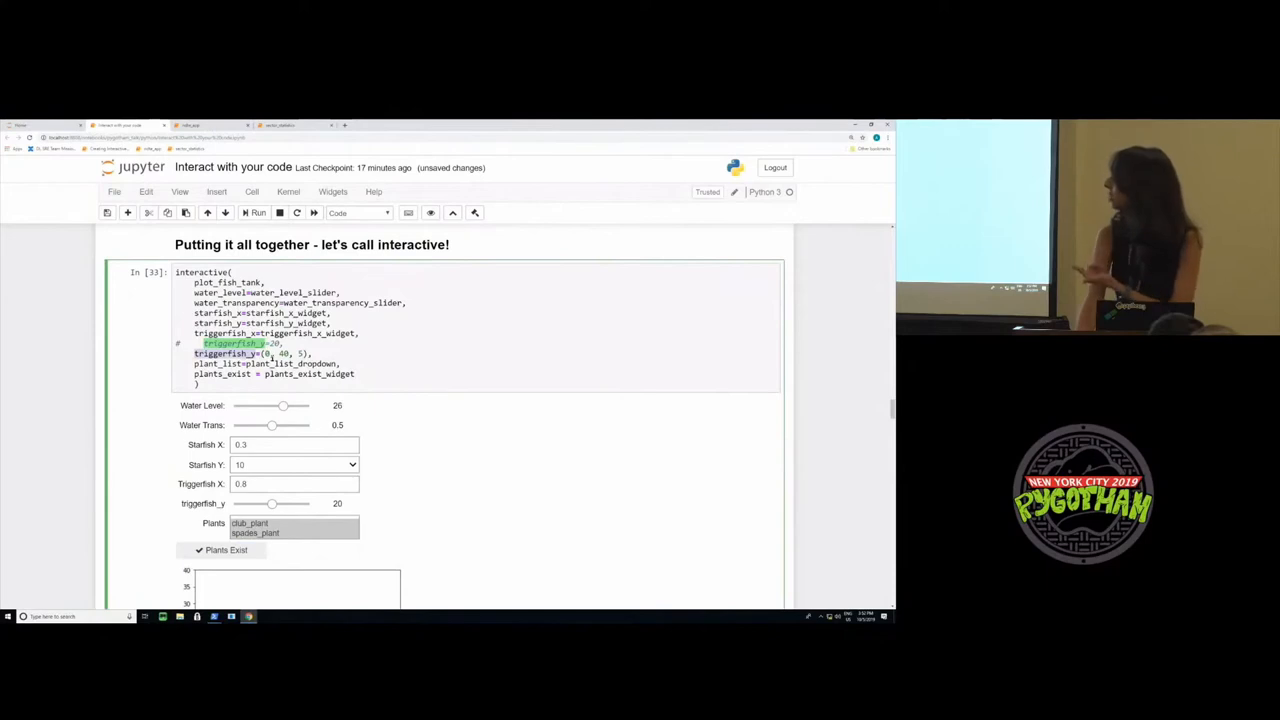
pyautogui.moveTo(276, 356)
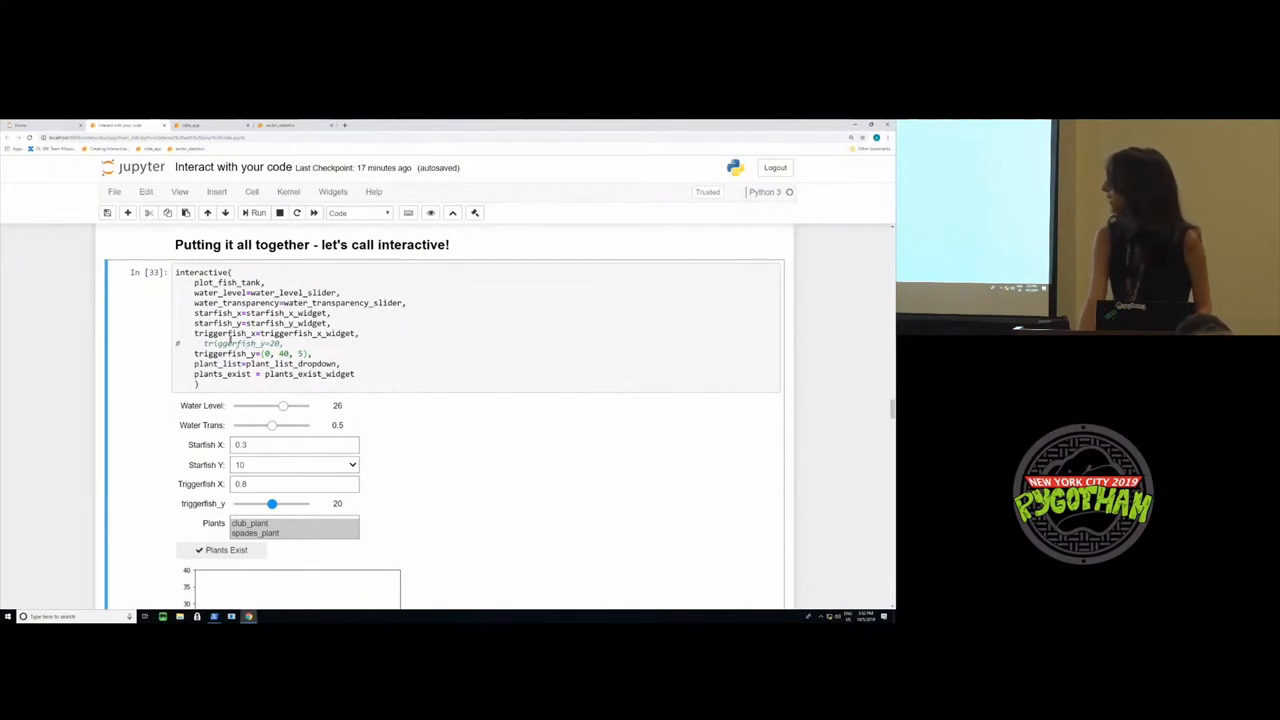
pyautogui.moveTo(424, 436)
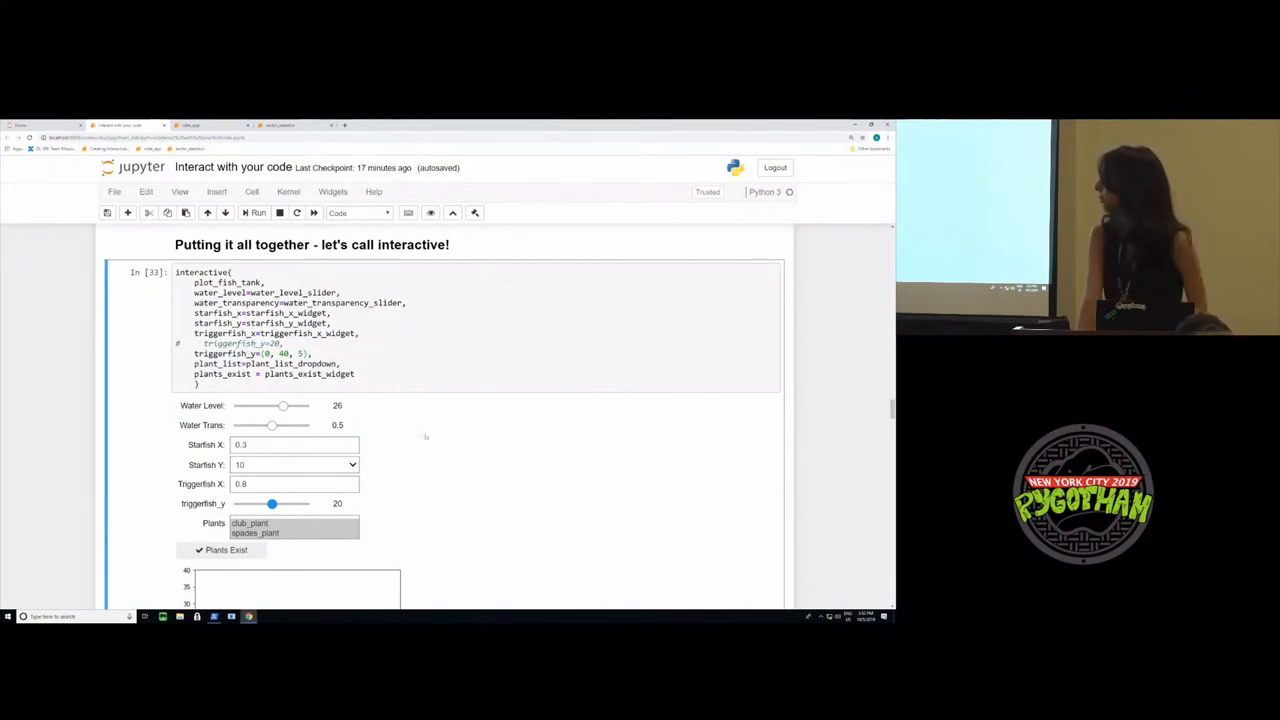
# - Drag the Water Level slider to 18, then 23, leaving it at 27 in the tank plot
pyautogui.scroll(-3)
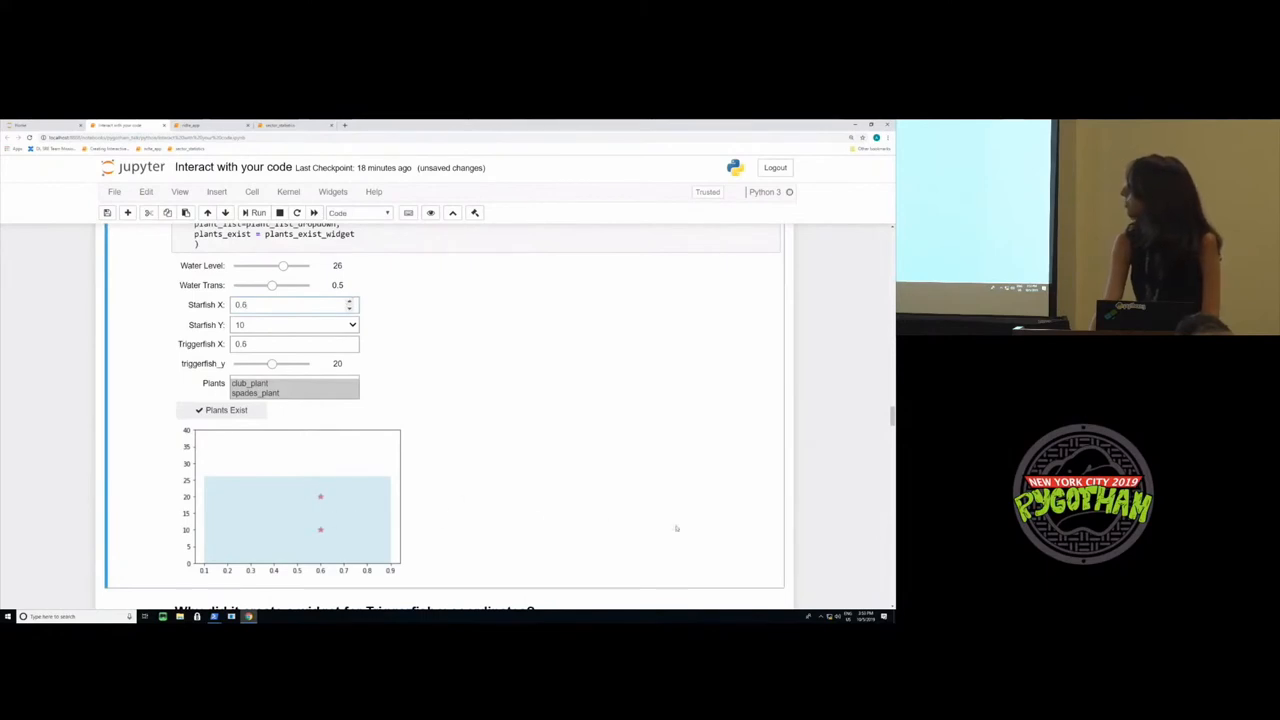
pyautogui.scroll(-3)
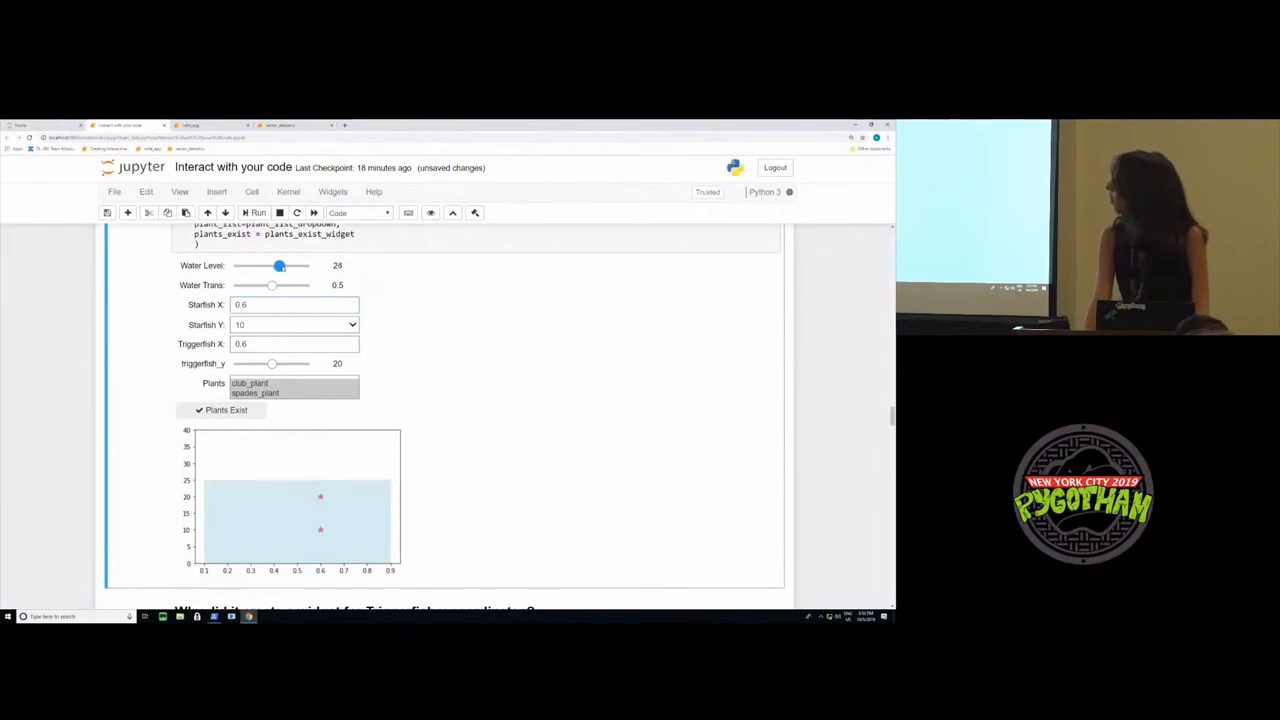
pyautogui.moveTo(280, 264); pyautogui.dragTo(268, 264)
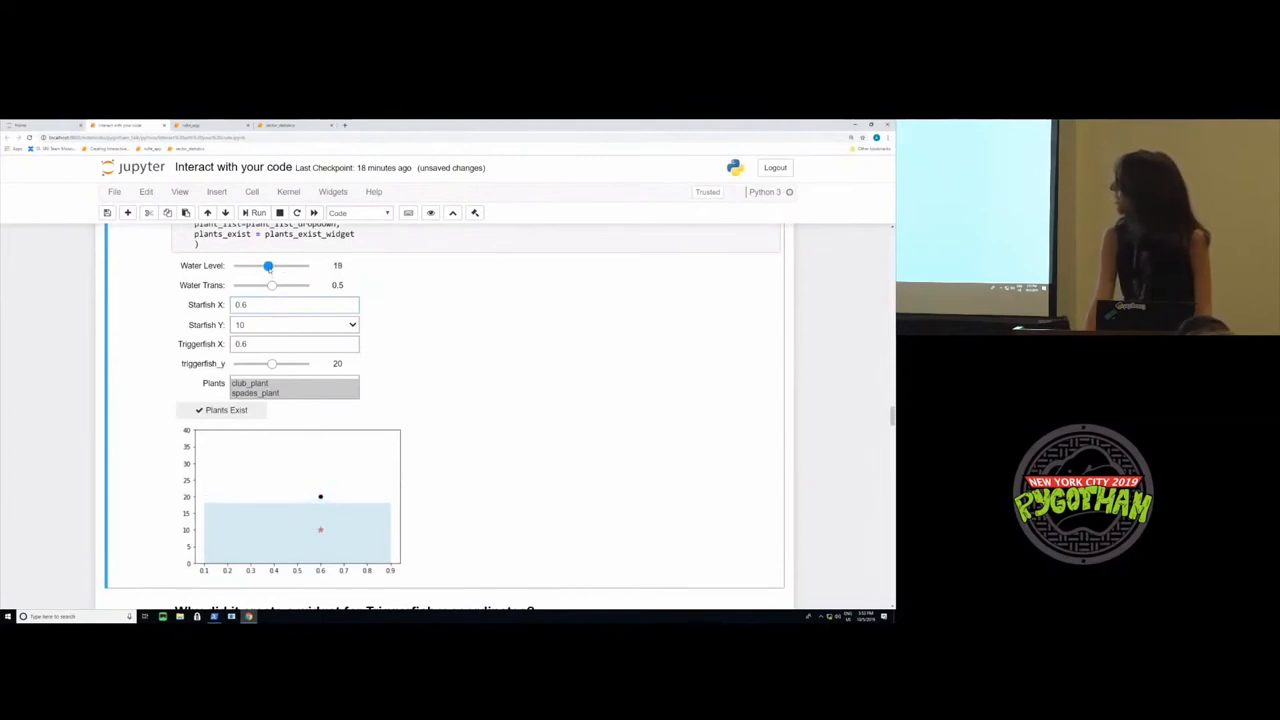
pyautogui.moveTo(268, 266); pyautogui.dragTo(276, 266)
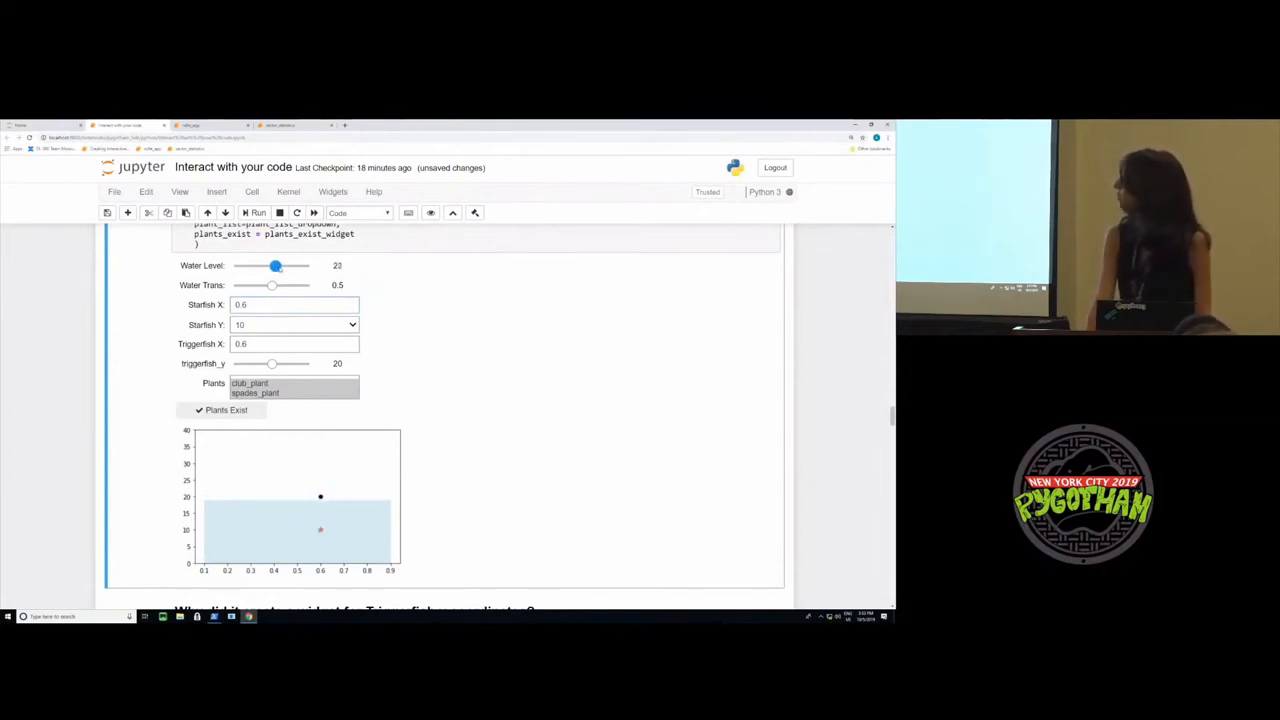
pyautogui.moveTo(276, 264); pyautogui.dragTo(286, 264)
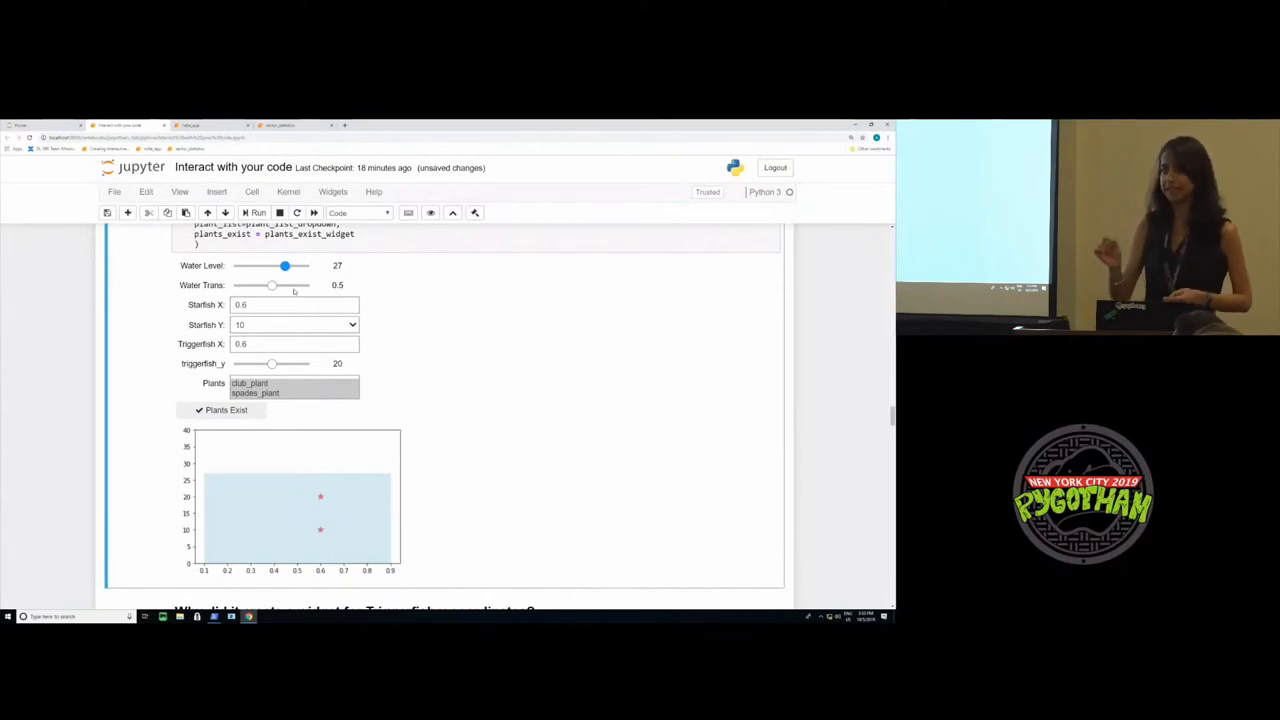
# - Move the Water Level slider between 27, 18 and 10 above the interact_manual asynchronous section
pyautogui.scroll(-3)
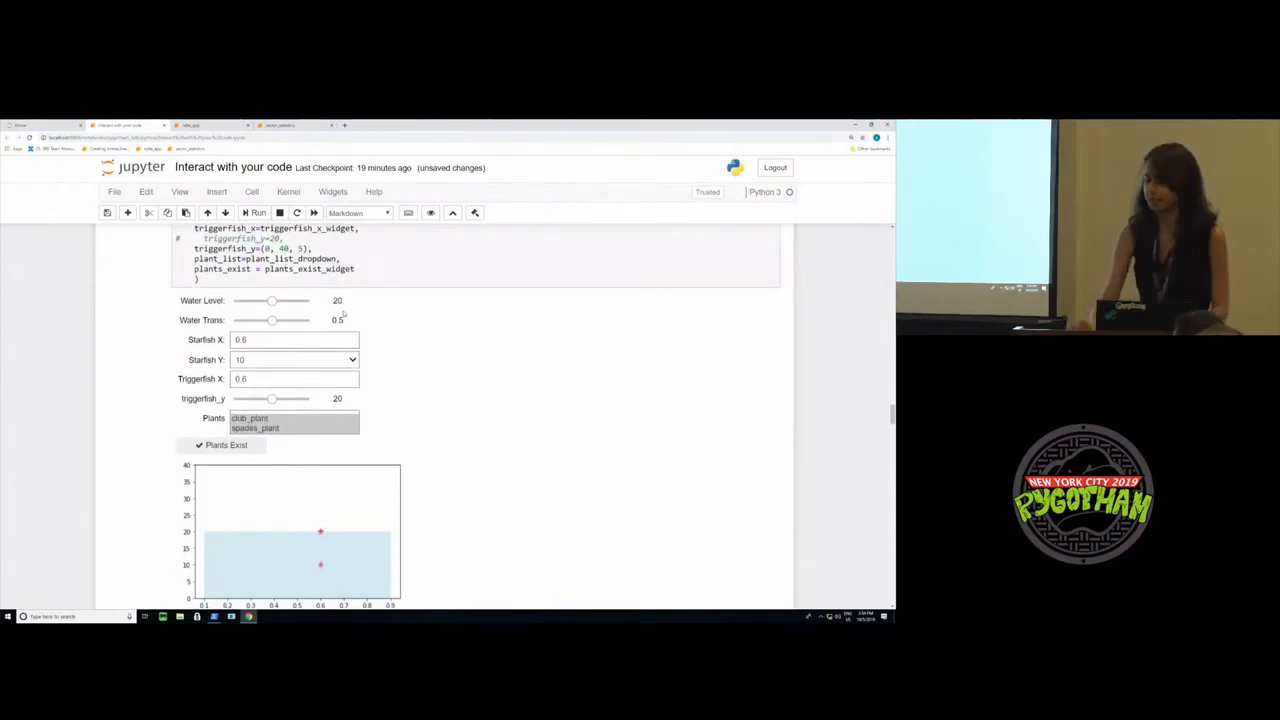
pyautogui.moveTo(272, 300); pyautogui.dragTo(288, 300)
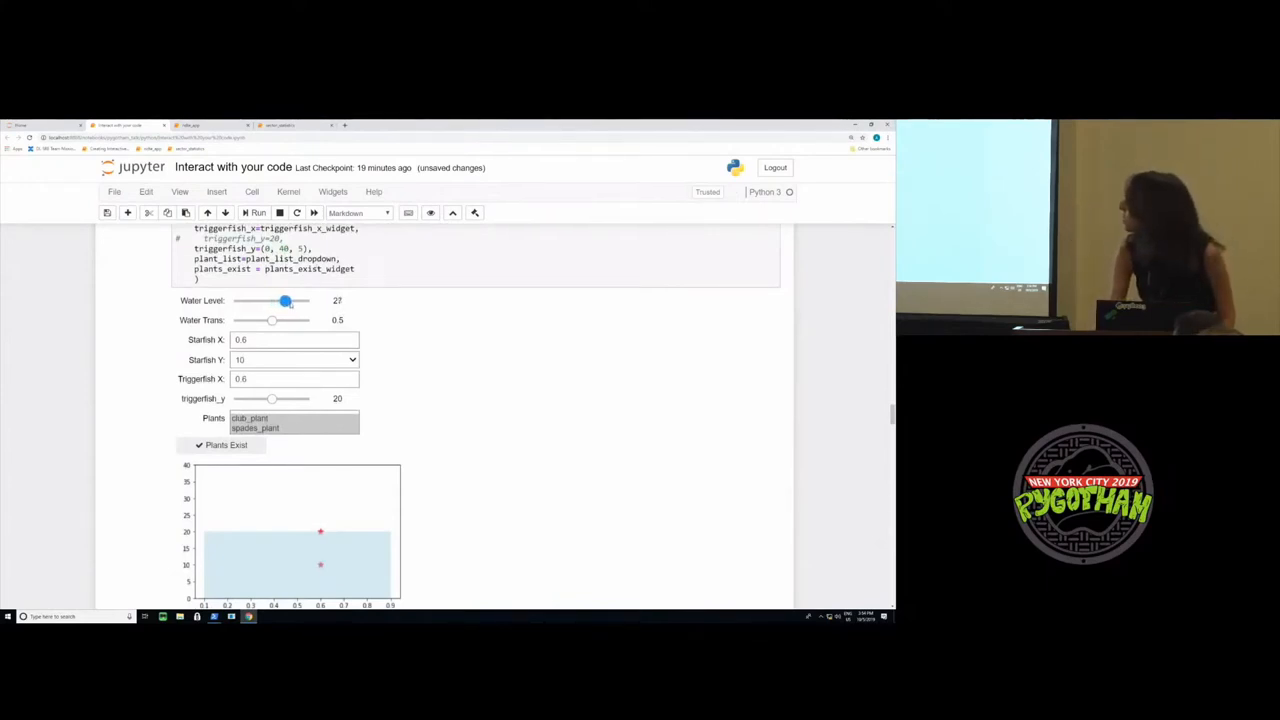
pyautogui.moveTo(286, 300); pyautogui.dragTo(262, 300)
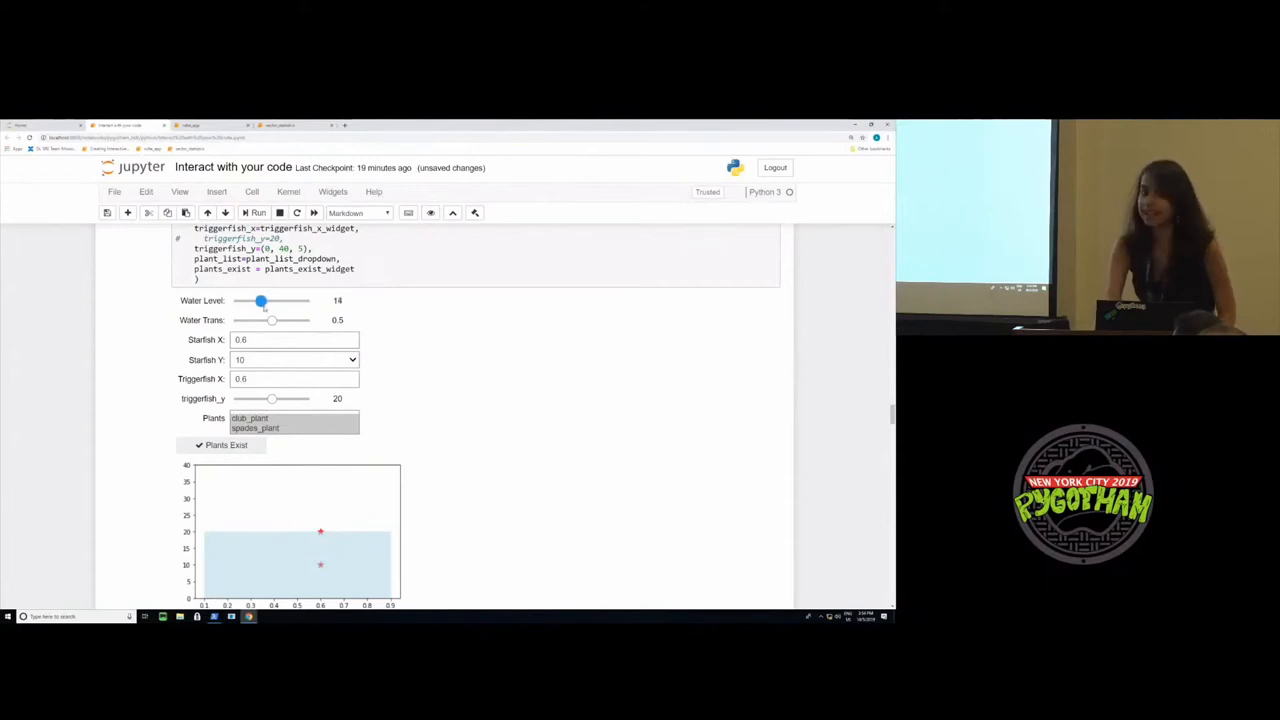
pyautogui.moveTo(262, 300); pyautogui.dragTo(256, 300)
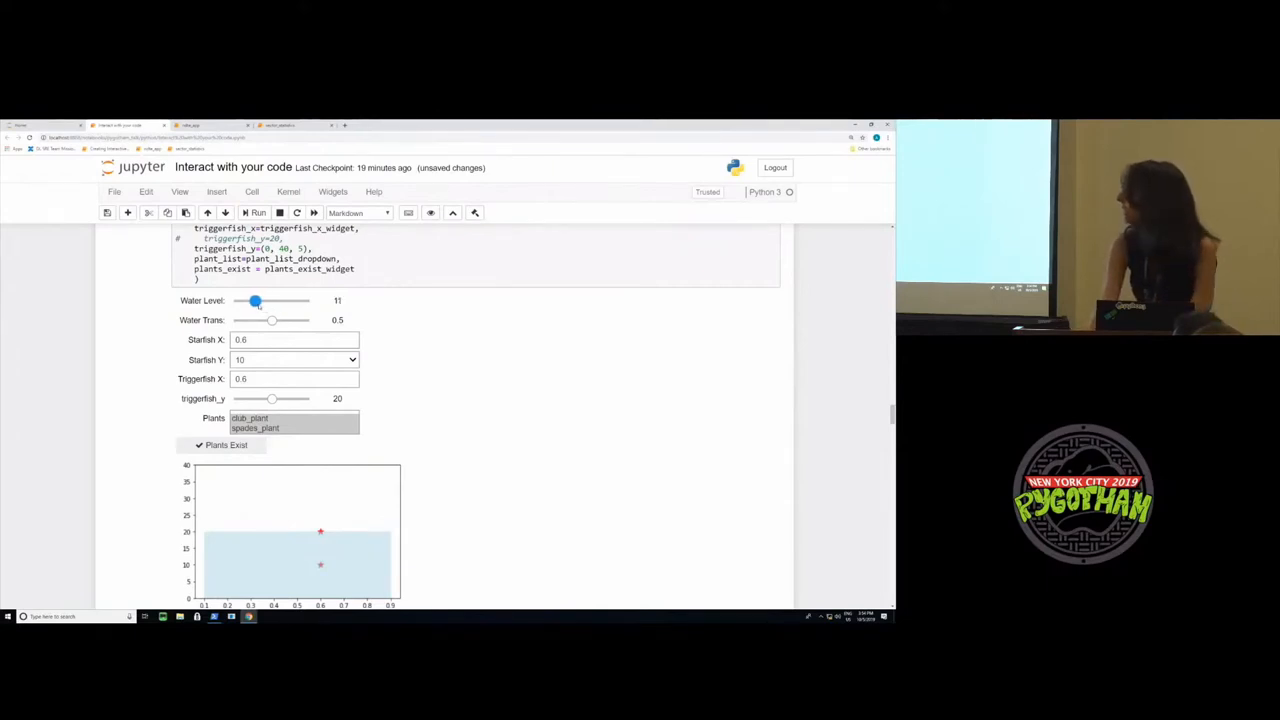
pyautogui.moveTo(256, 300); pyautogui.dragTo(264, 300)
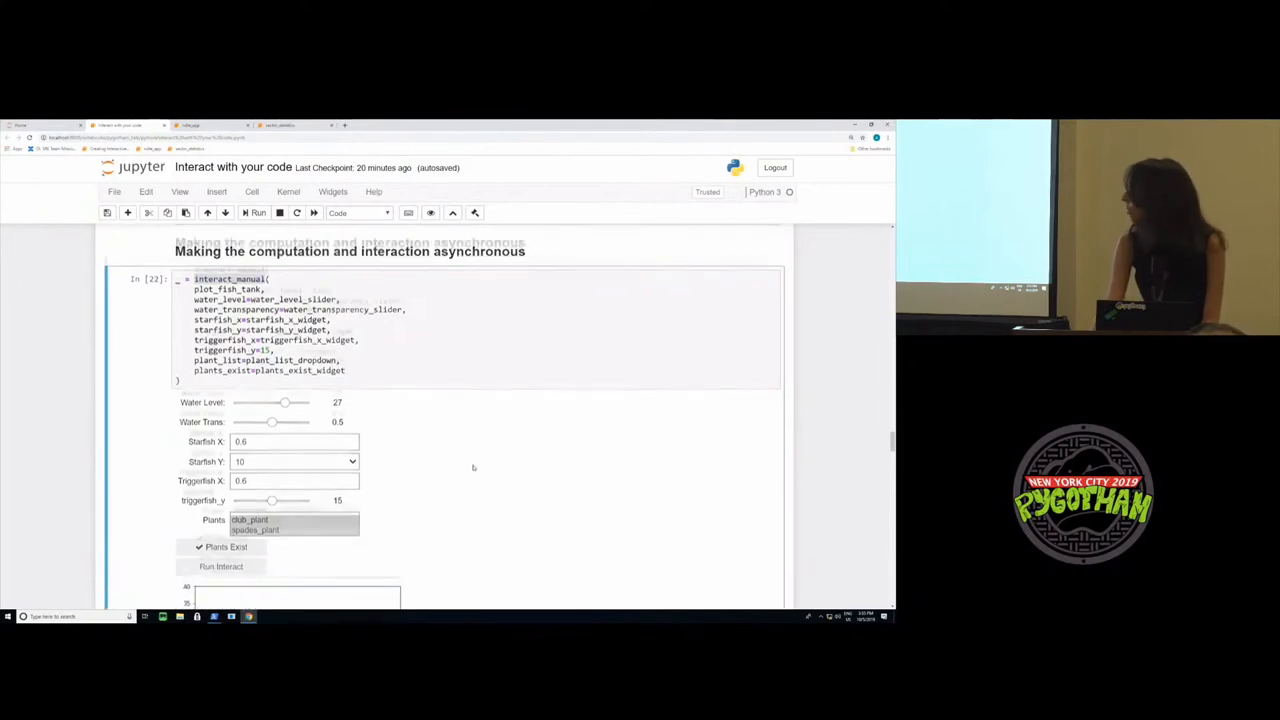
# - Choose a new Starfish Y value from its dropdown so the fish tank plot redraws with water near 13
pyautogui.scroll(-3)
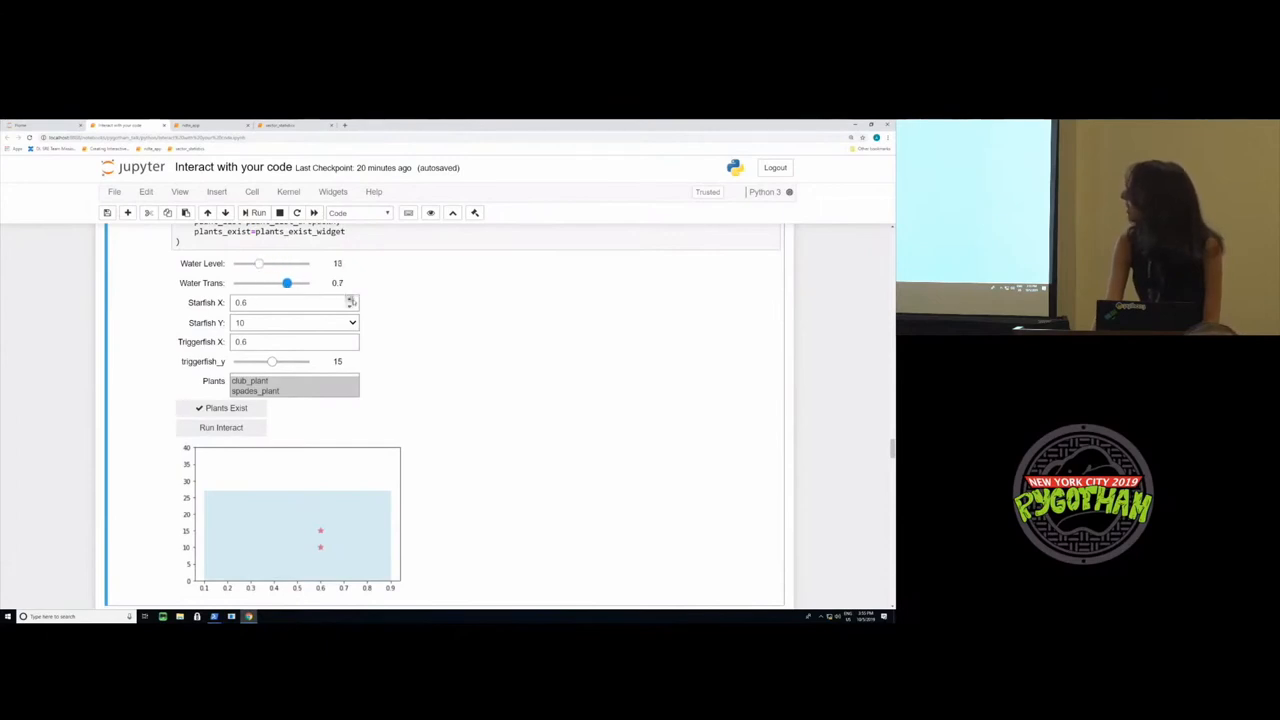
pyautogui.click(352, 322)
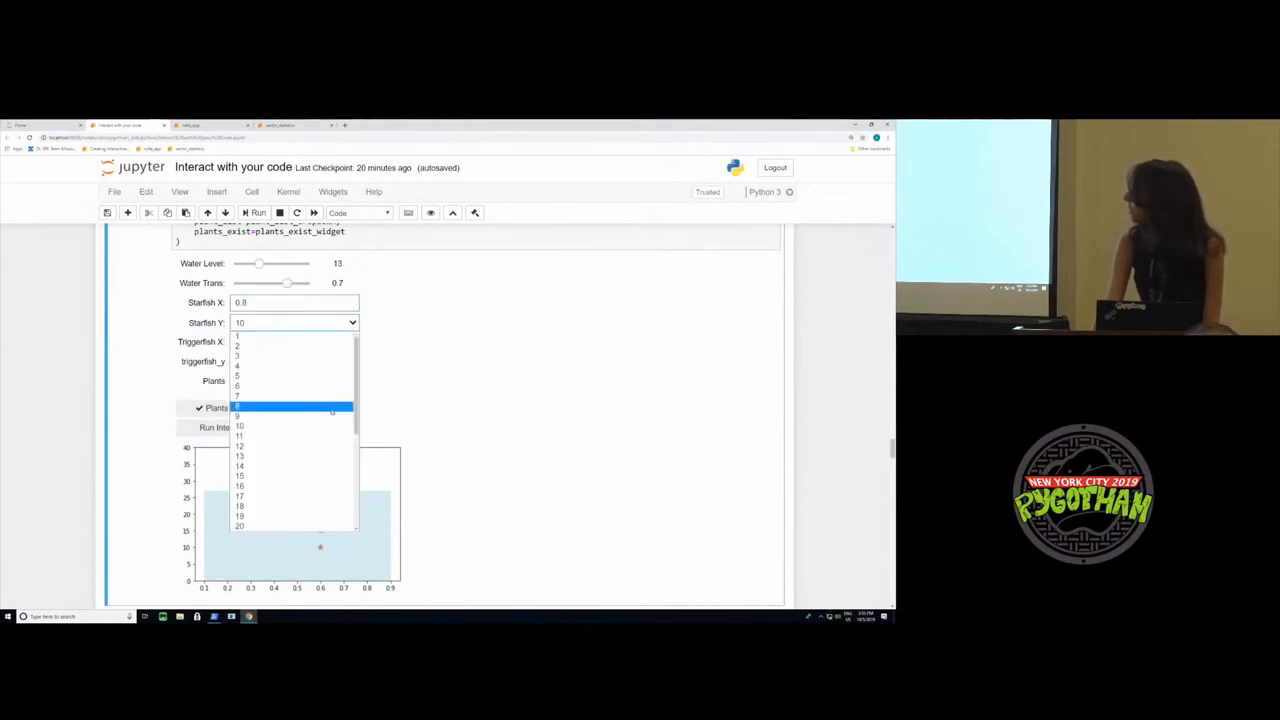
pyautogui.click(238, 414)
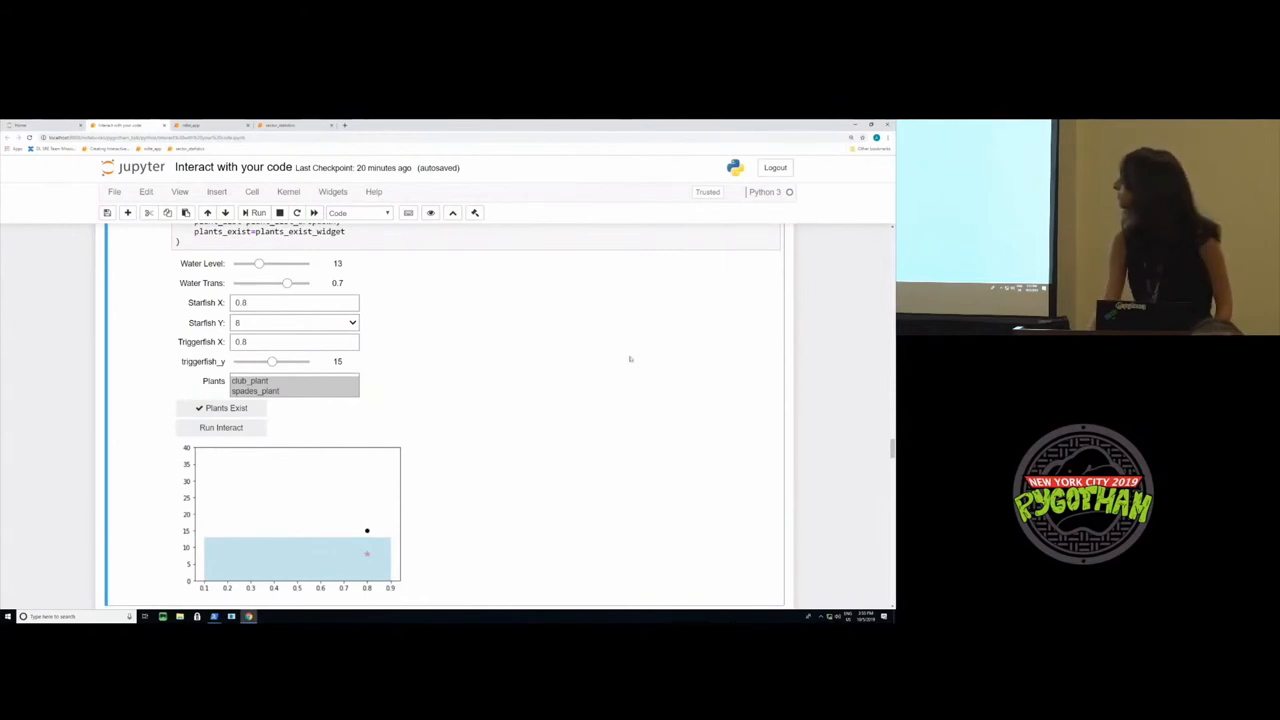
pyautogui.scroll(-3)
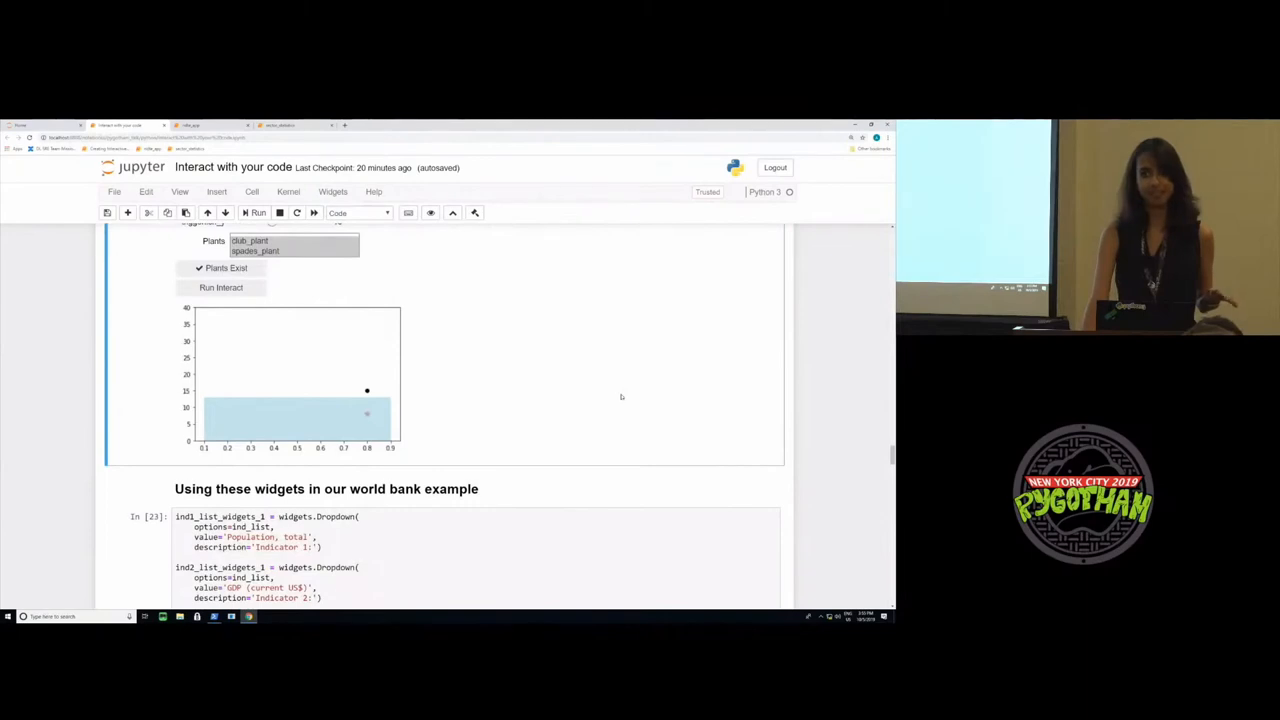
pyautogui.scroll(-3)
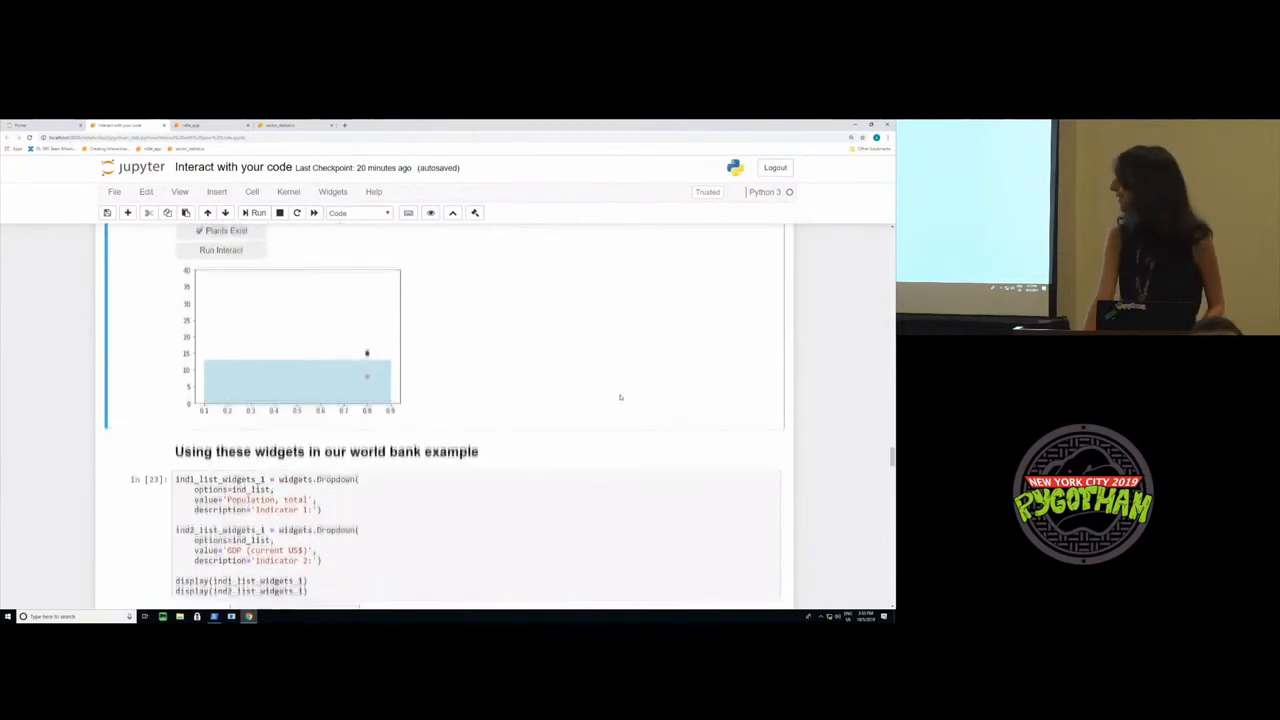
pyautogui.scroll(-3)
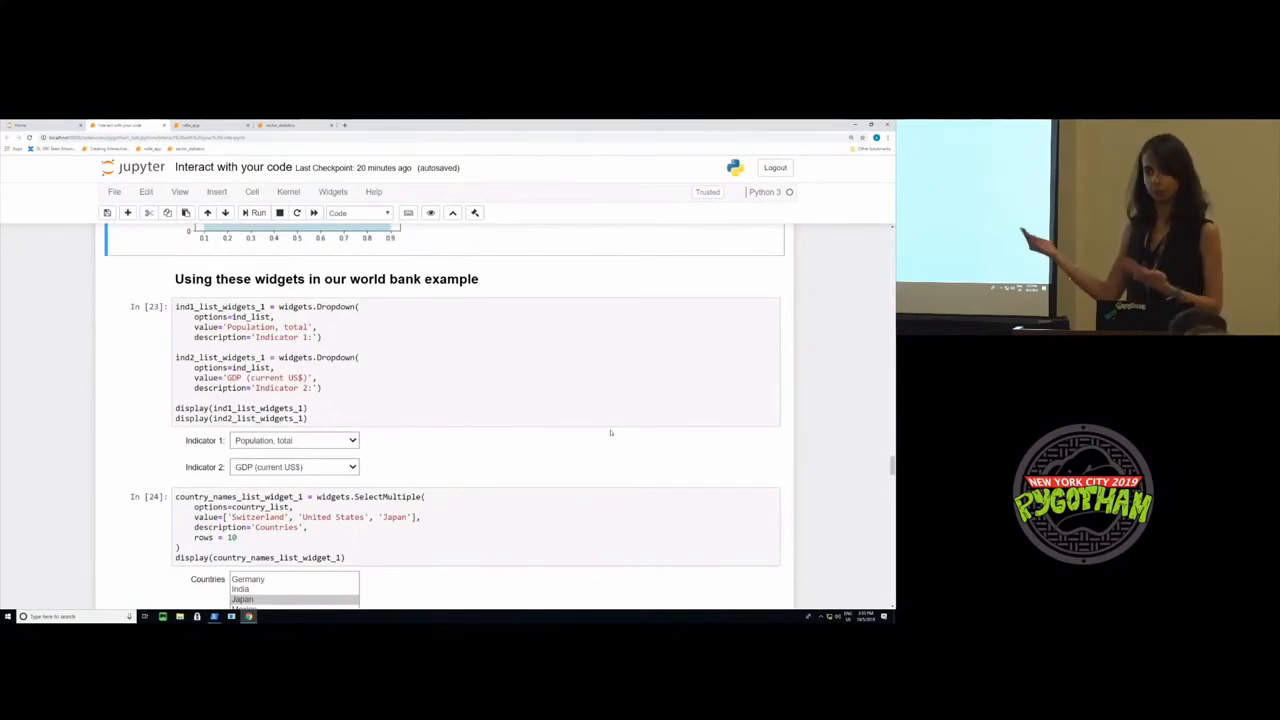
pyautogui.scroll(-3)
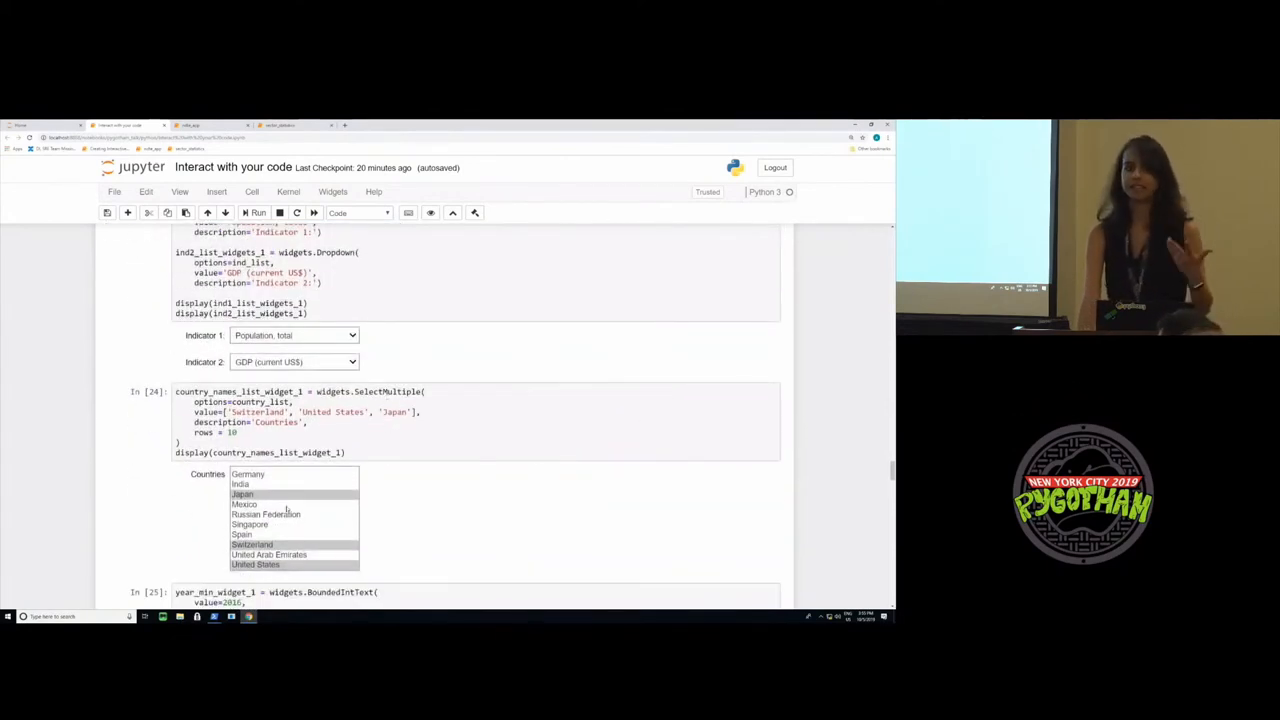
pyautogui.scroll(-3)
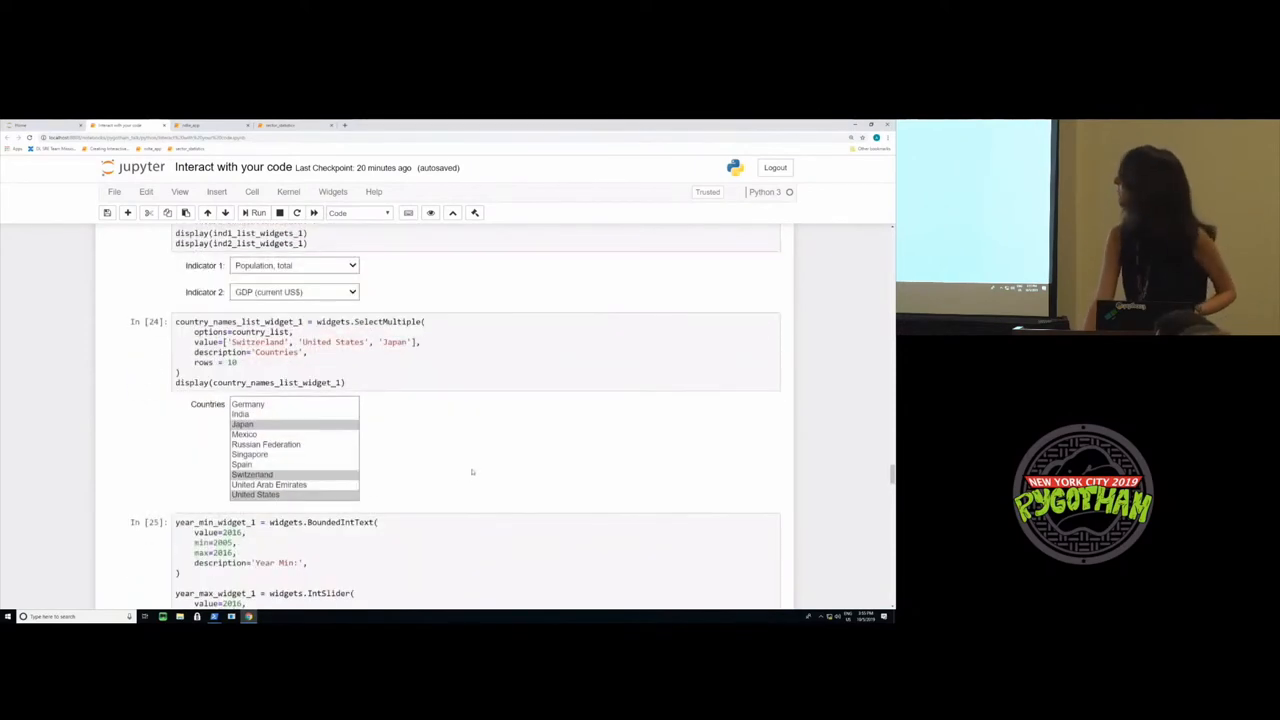
pyautogui.scroll(-3)
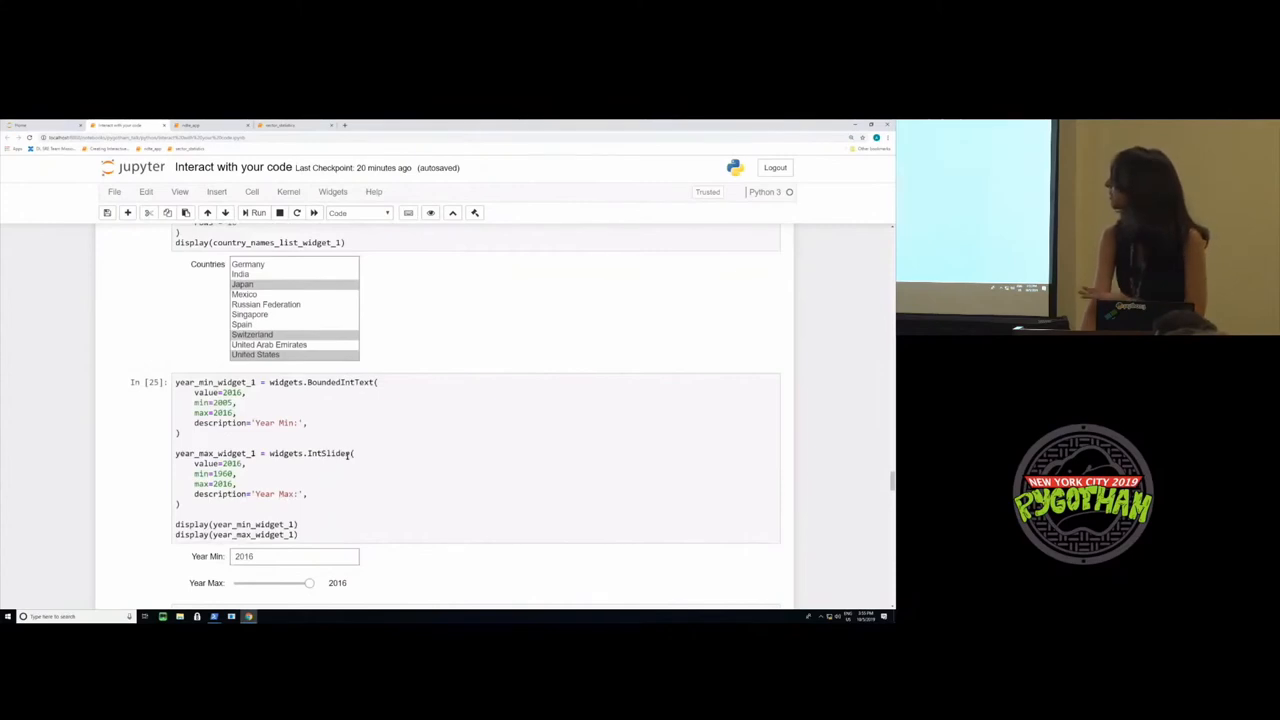
pyautogui.scroll(-3)
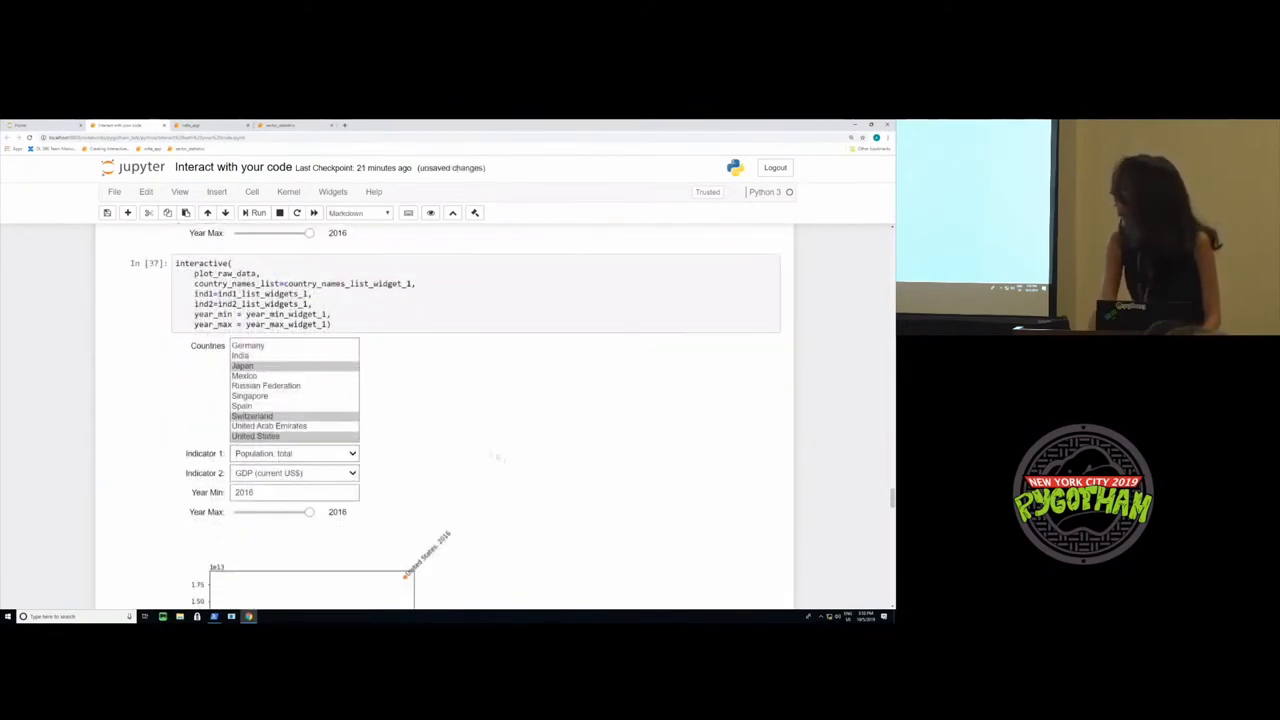
pyautogui.scroll(-3)
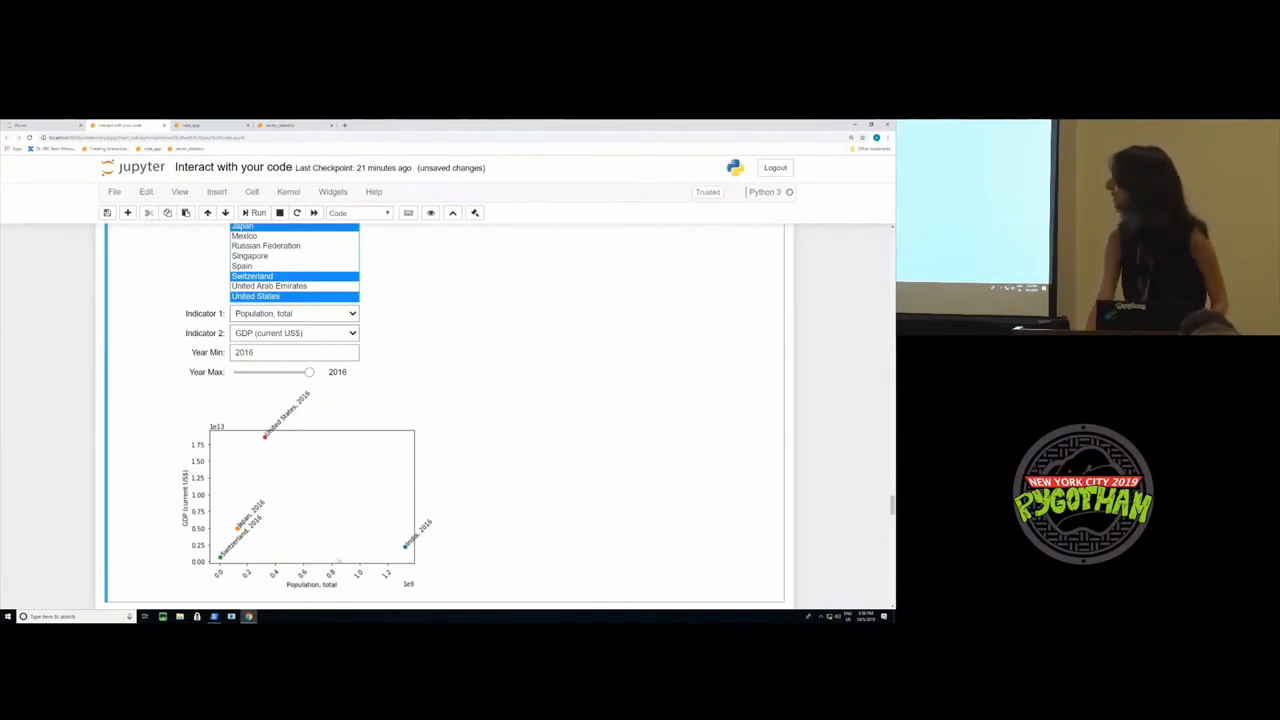
pyautogui.scroll(-3)
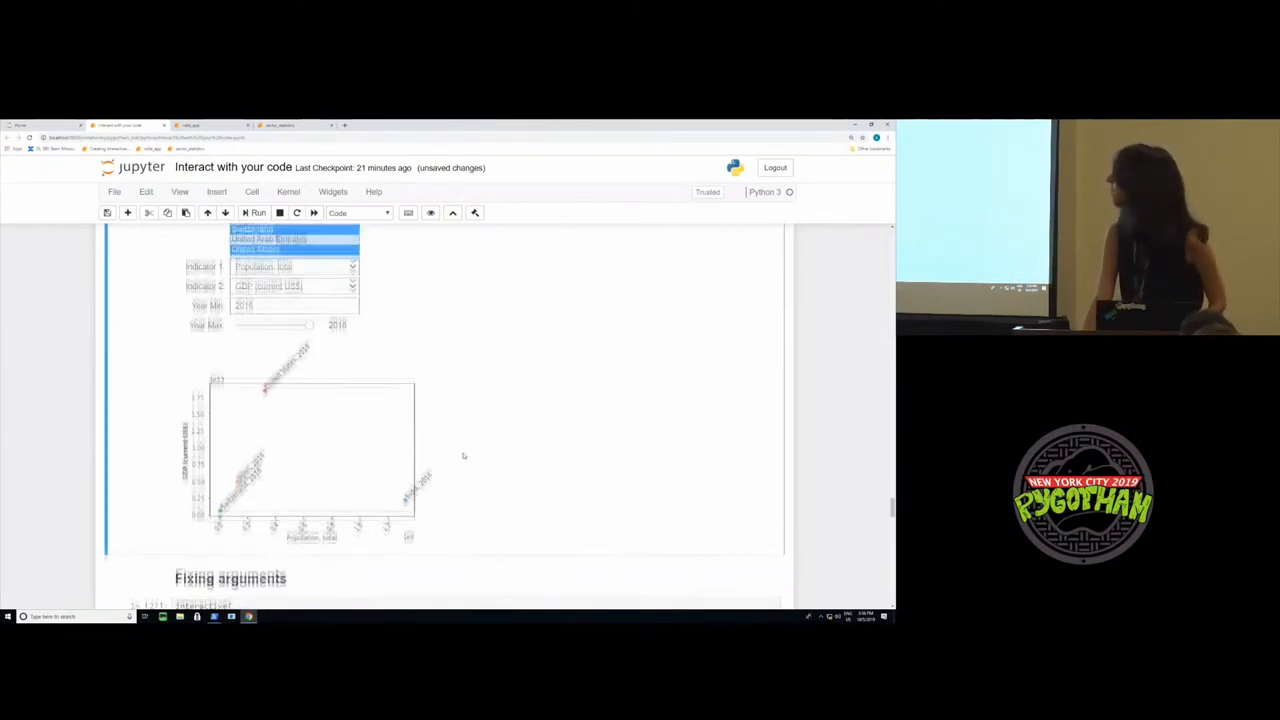
pyautogui.scroll(-3)
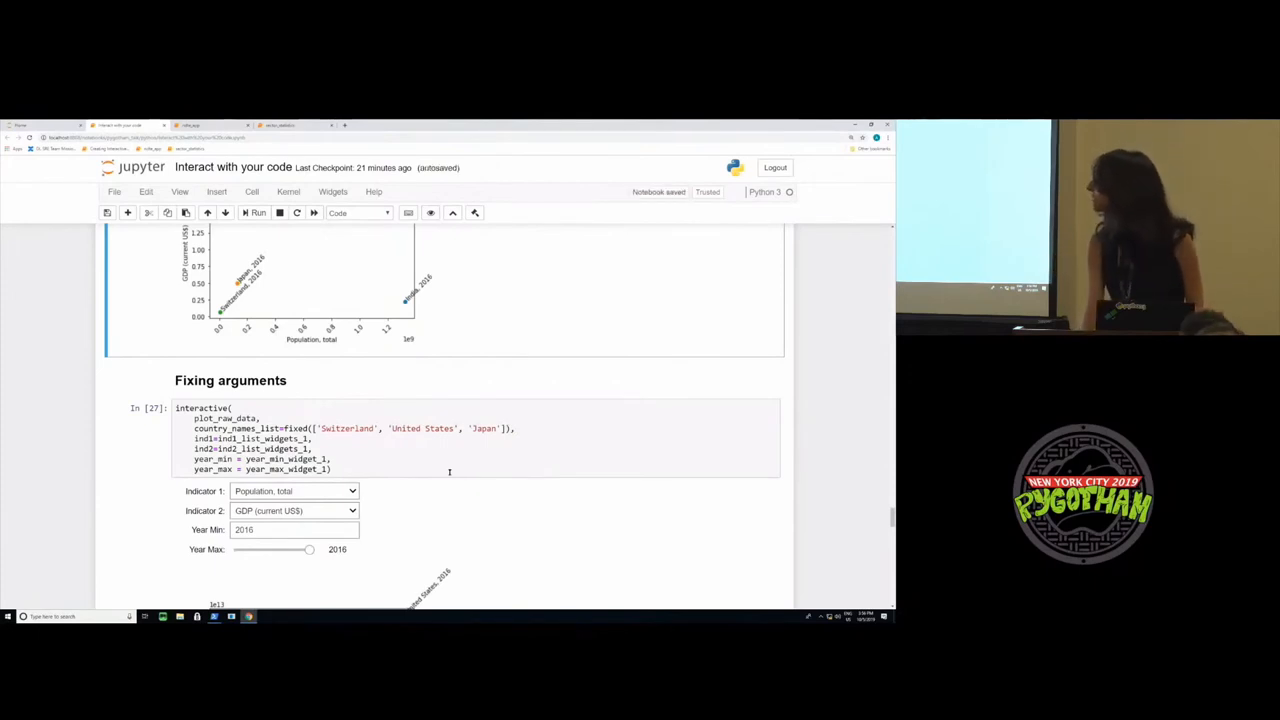
pyautogui.click(300, 428)
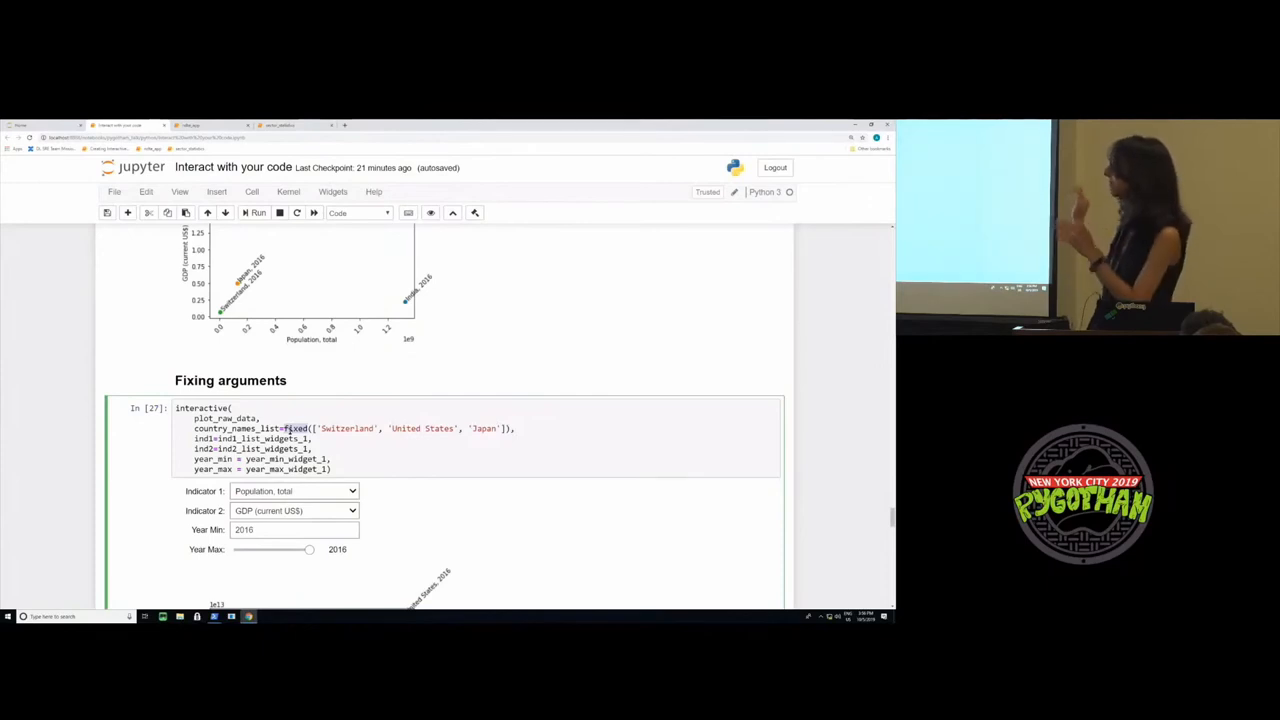
pyautogui.scroll(-3)
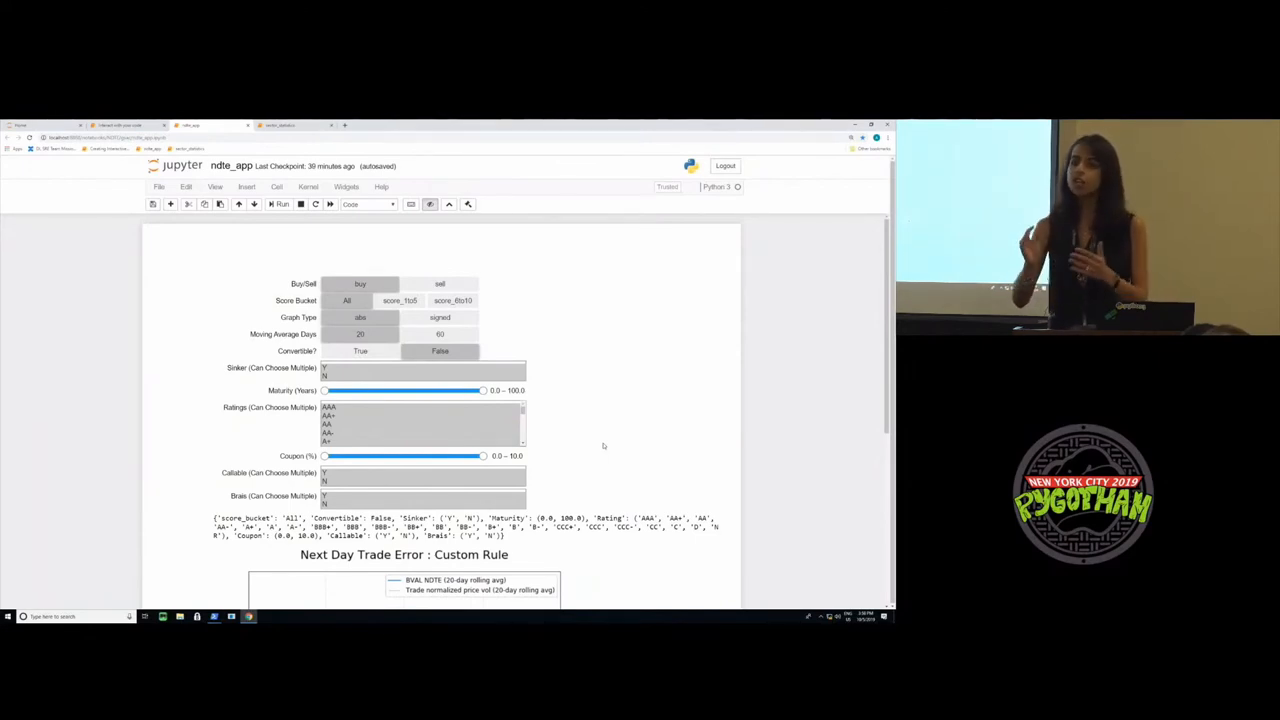
# - Select only the AAA rating in the Ratings SelectMultiple list above the charts
pyautogui.scroll(-3)
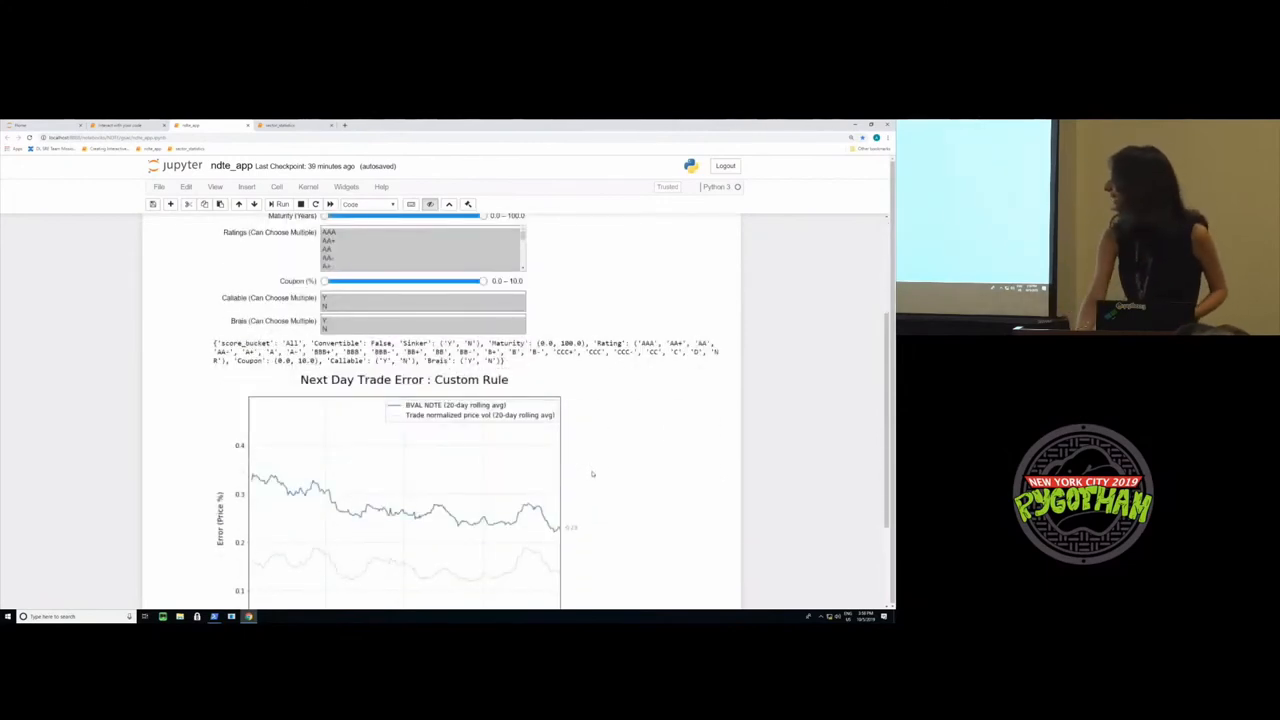
pyautogui.scroll(-3)
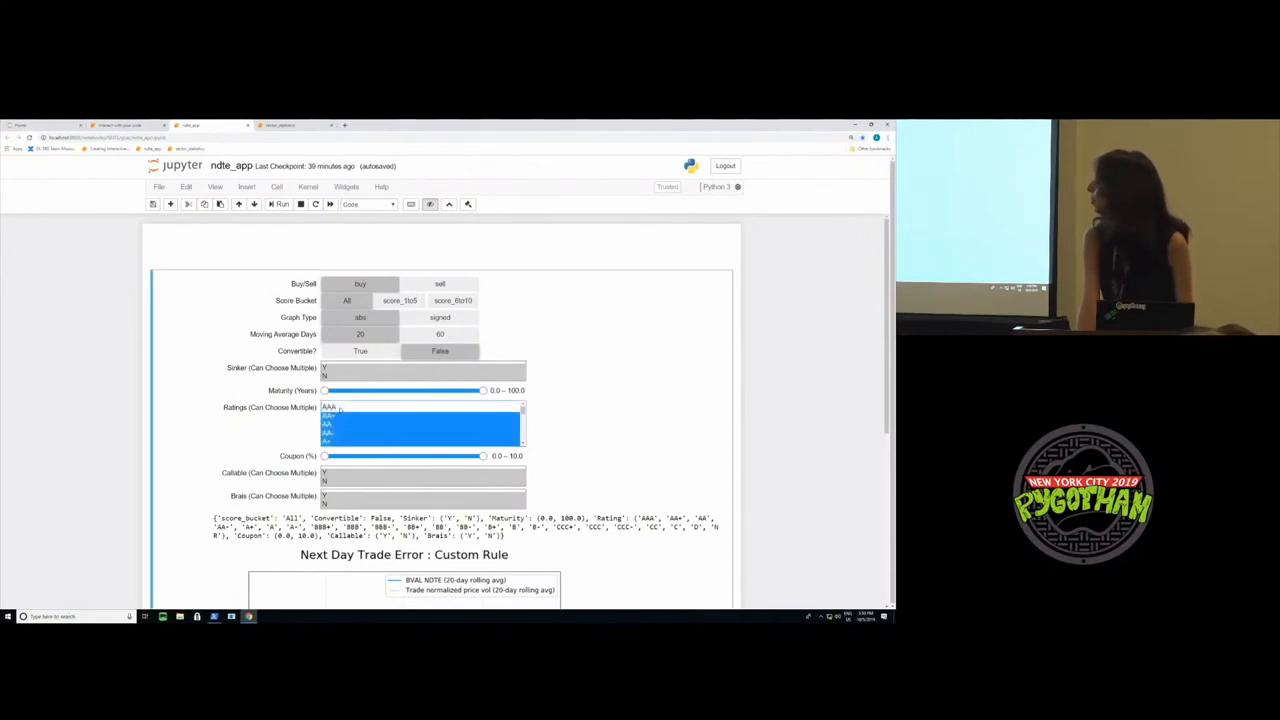
pyautogui.click(328, 408)
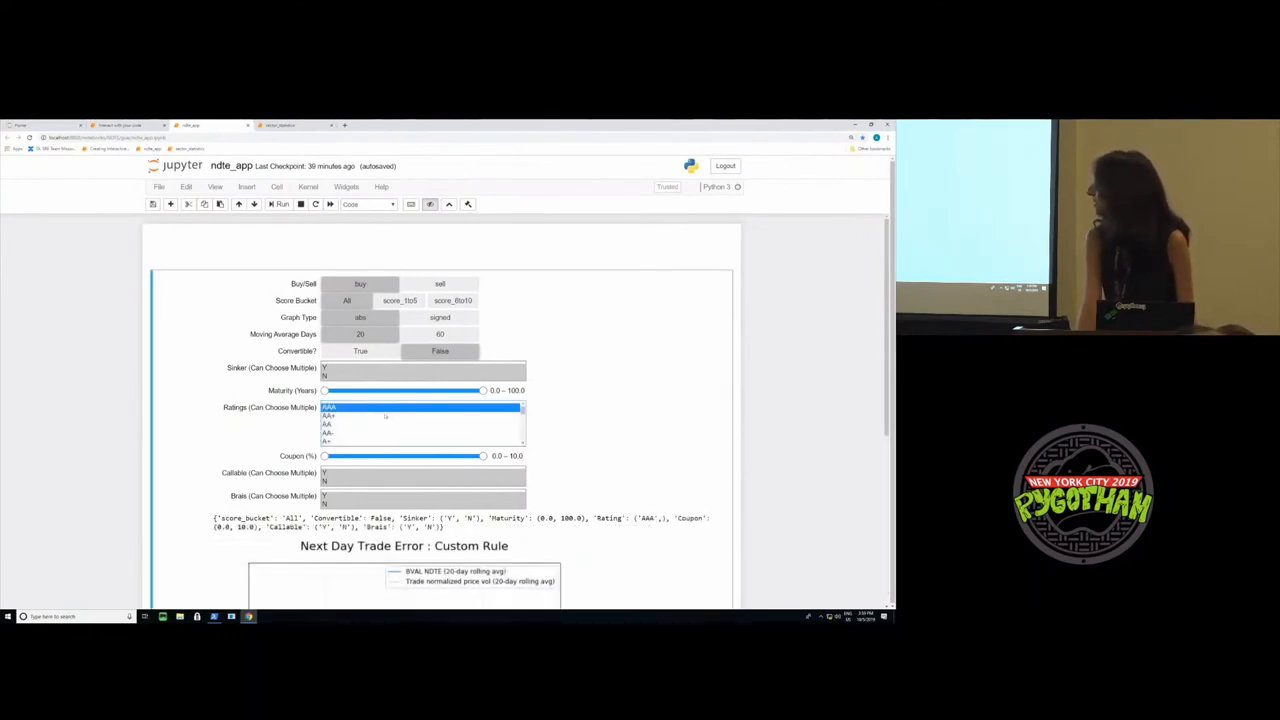
pyautogui.scroll(-3)
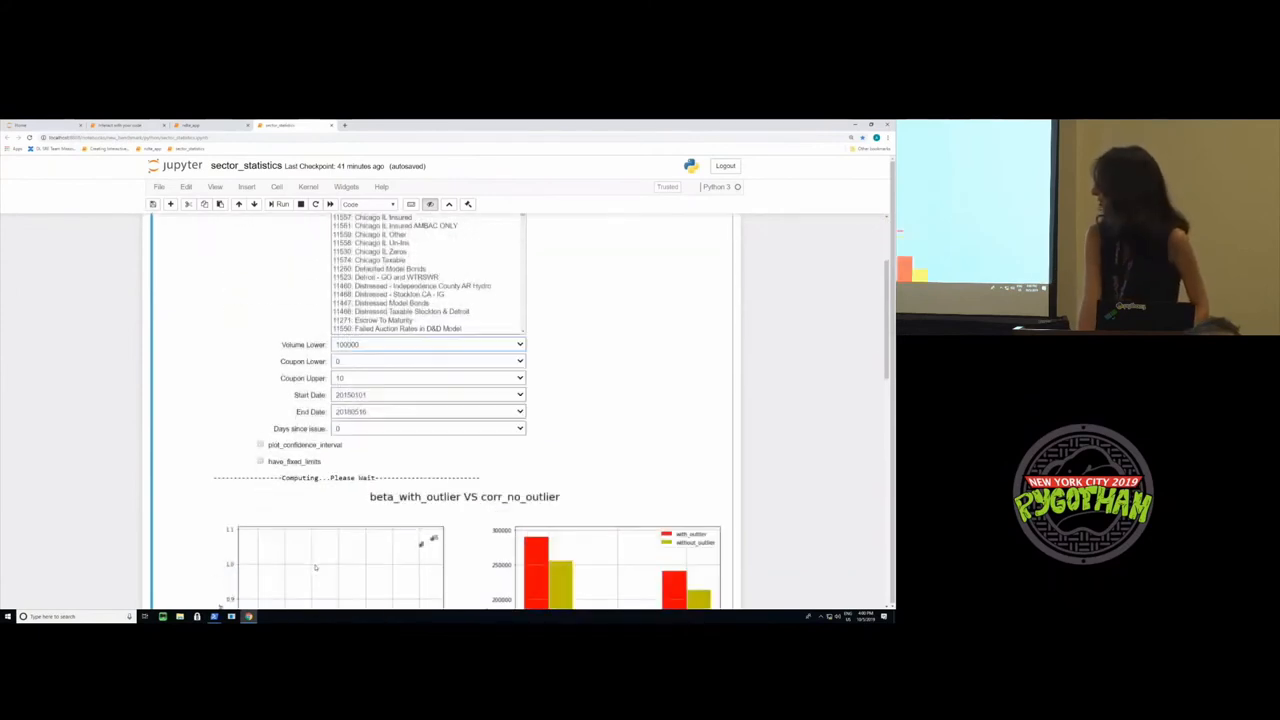
# - Scroll to bring both beta_with_outlier VS corr_no_outlier charts fully into view
pyautogui.scroll(-3)
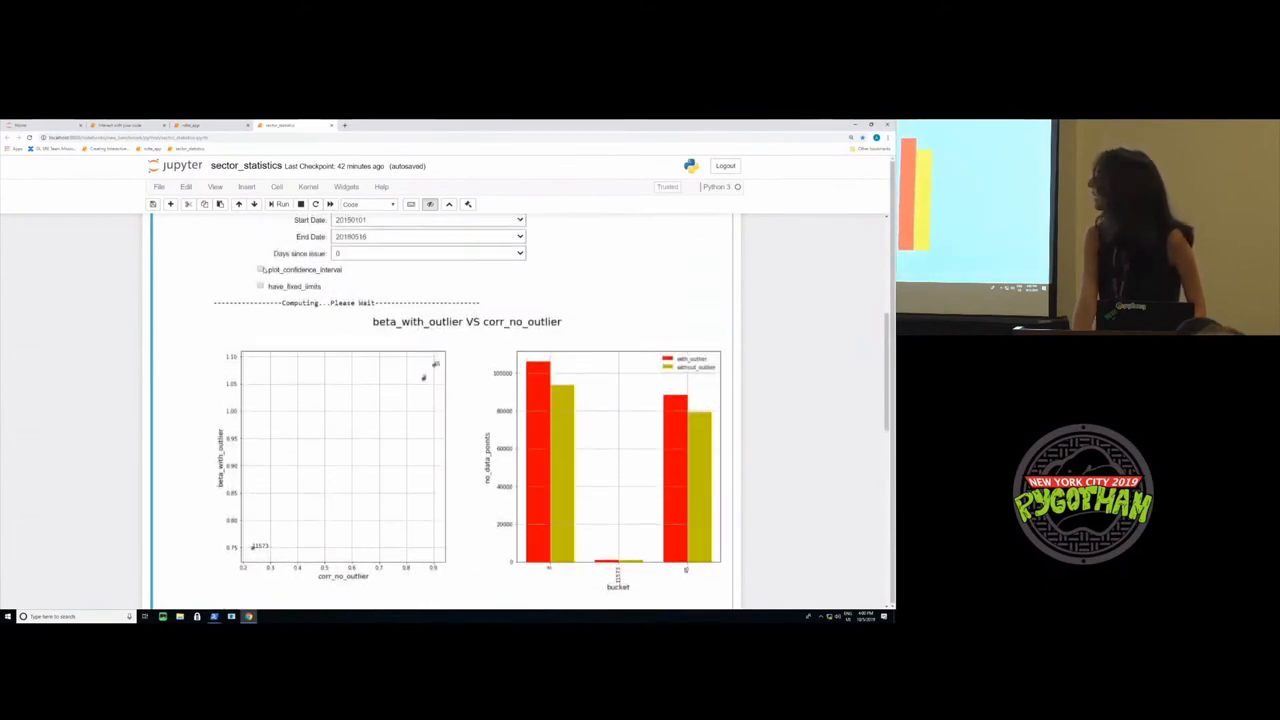
# - Enable plot_confidence_interval so the scatter plot redraws with its confidence interval
pyautogui.click(260, 268)
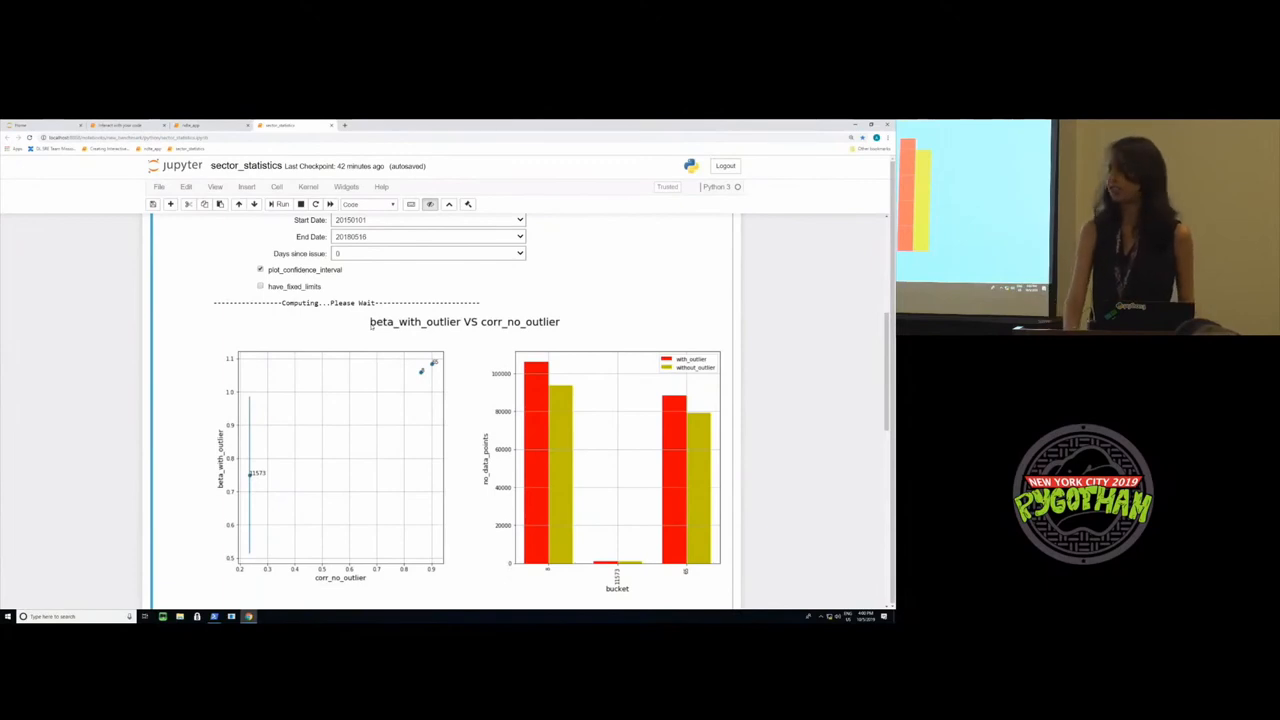
pyautogui.moveTo(416, 436)
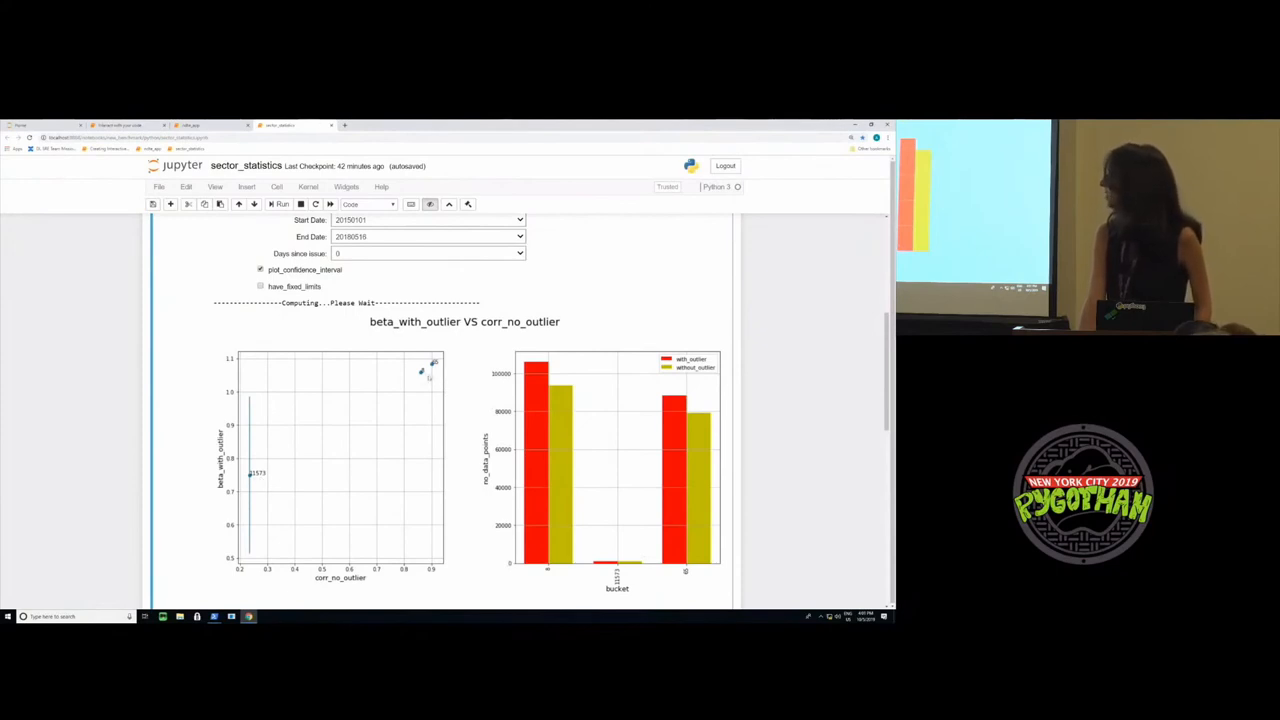
pyautogui.scroll(-3)
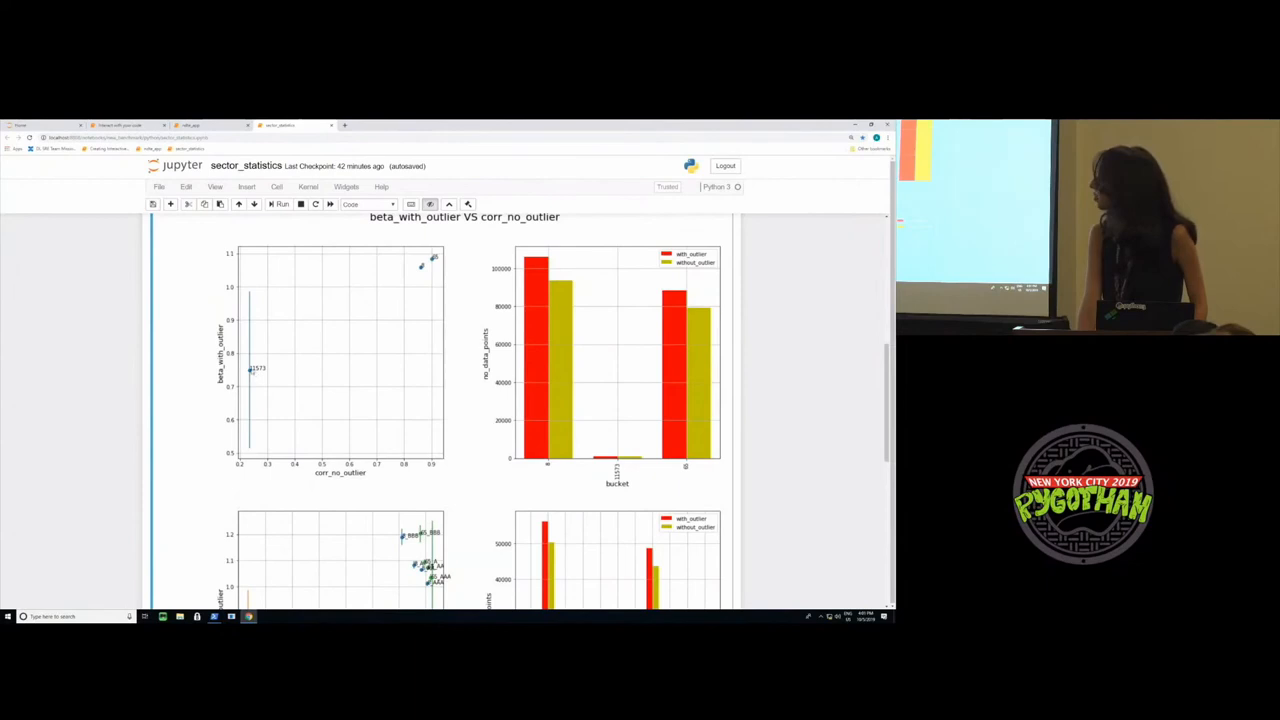
# - Choose a bucket entry in the Bucket List dropdown of the outlier scatter plot
pyautogui.scroll(-3)
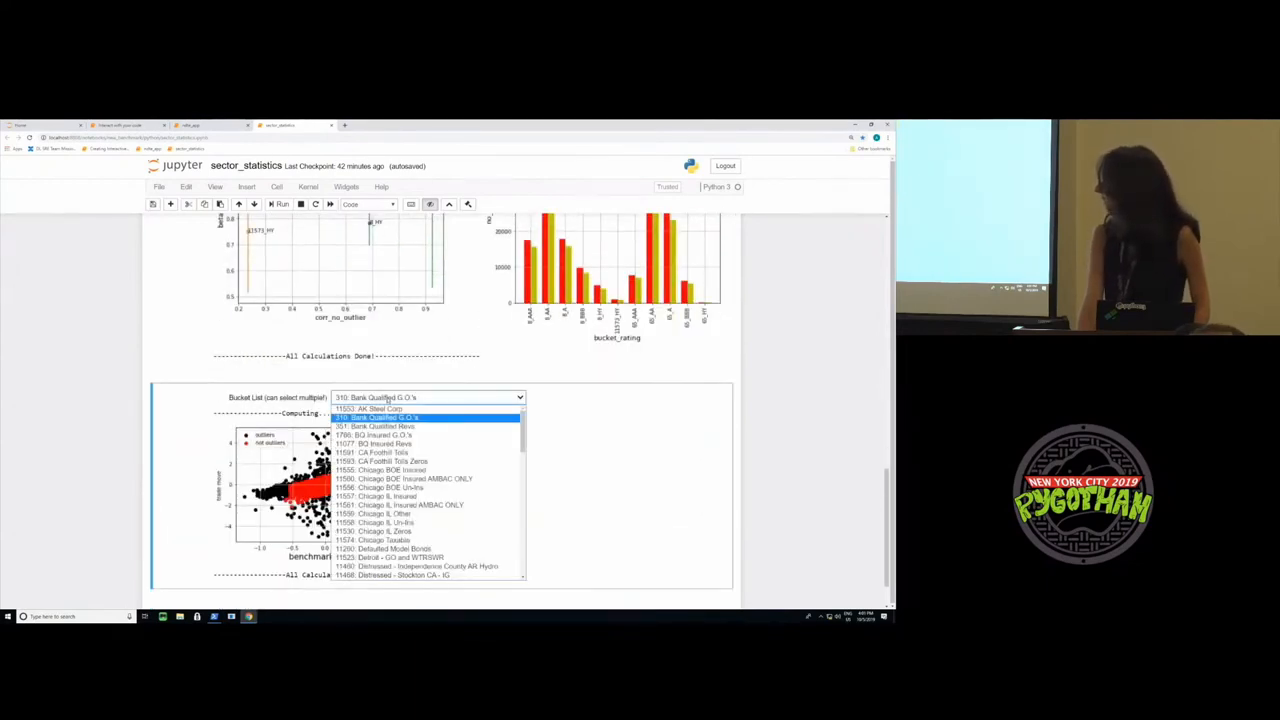
pyautogui.click(380, 418)
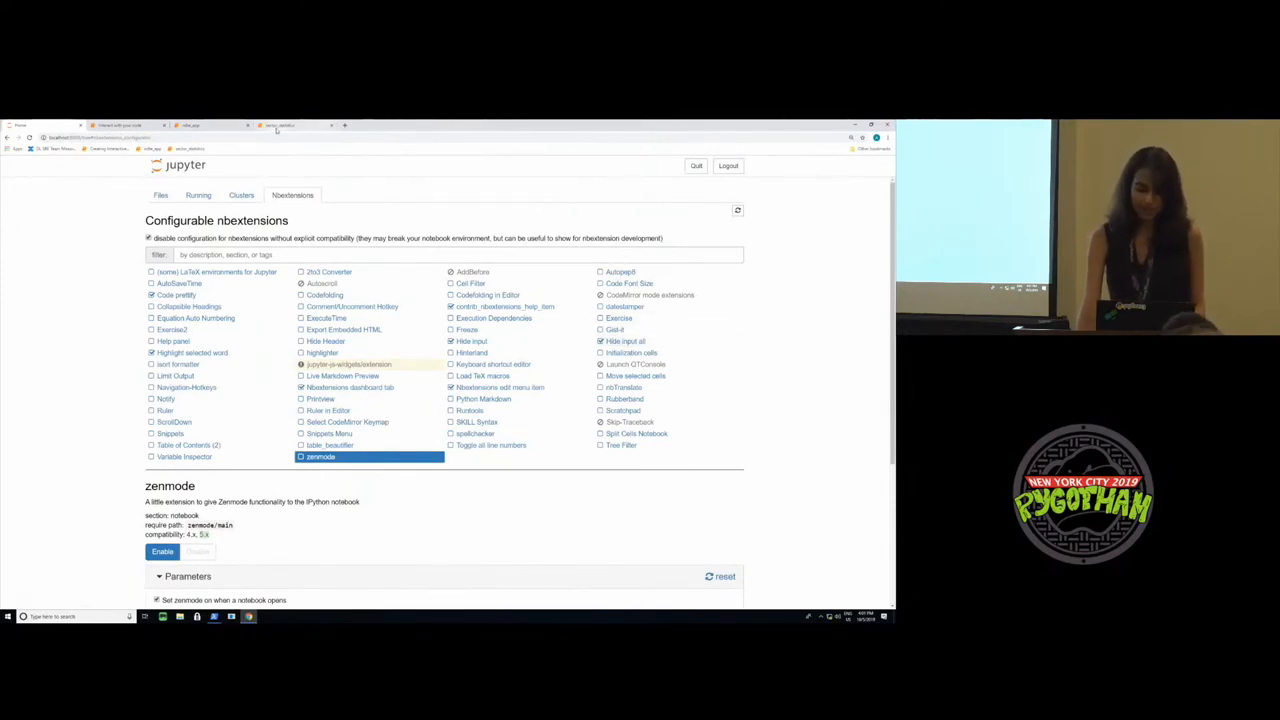
# - Show the zenmode extension's description and settings on the Nbextensions configuration page
pyautogui.click(280, 124)
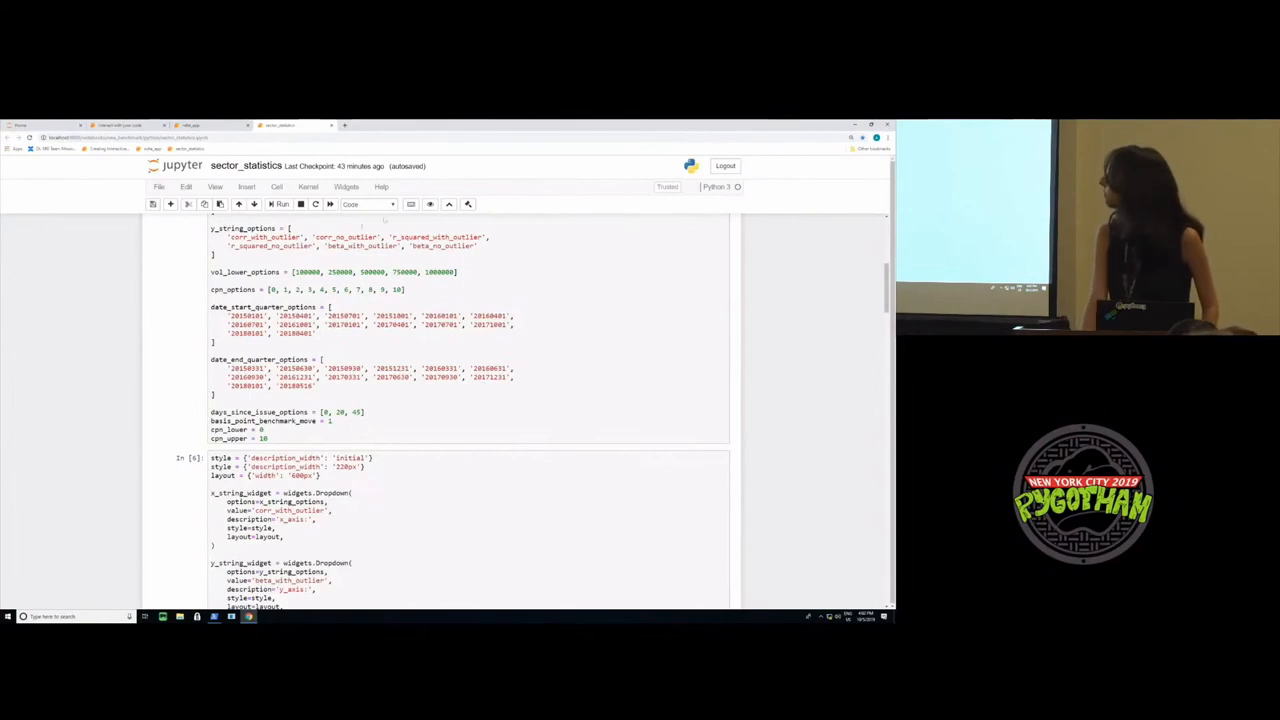
# - Hide all code cells with hide-input-all so only the sector_statistics widget dashboard remains
pyautogui.click(280, 204)
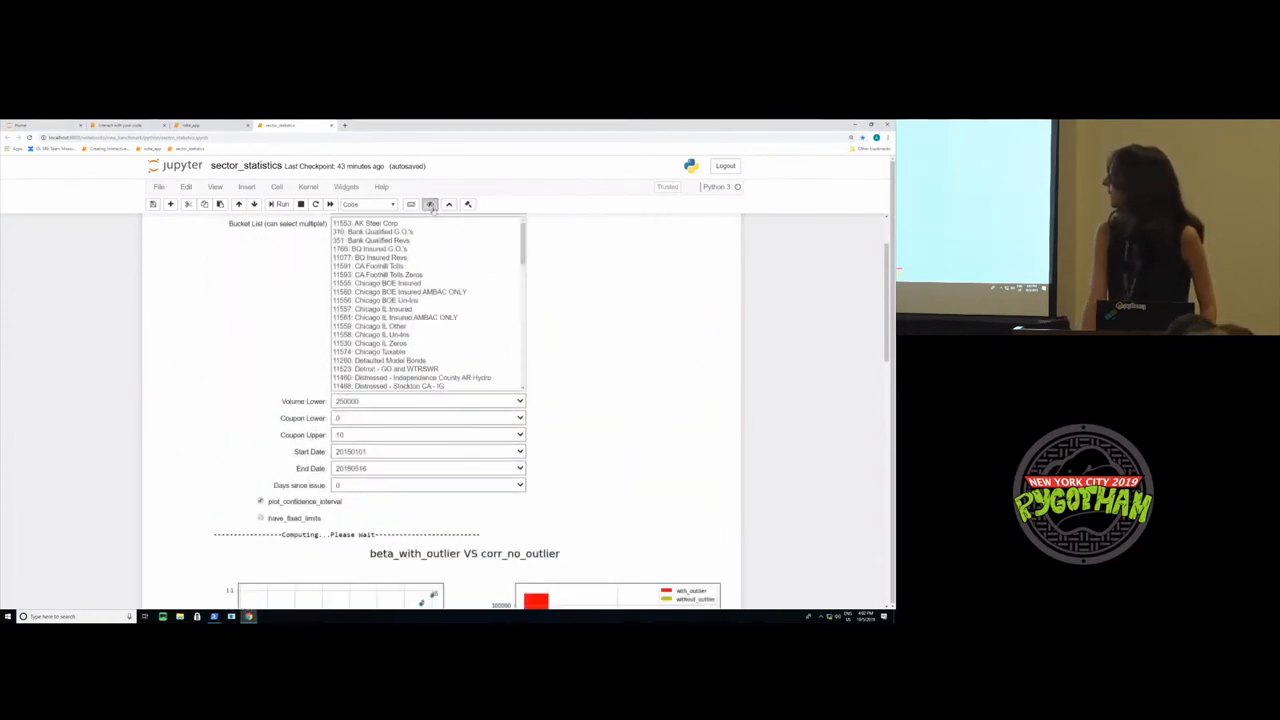